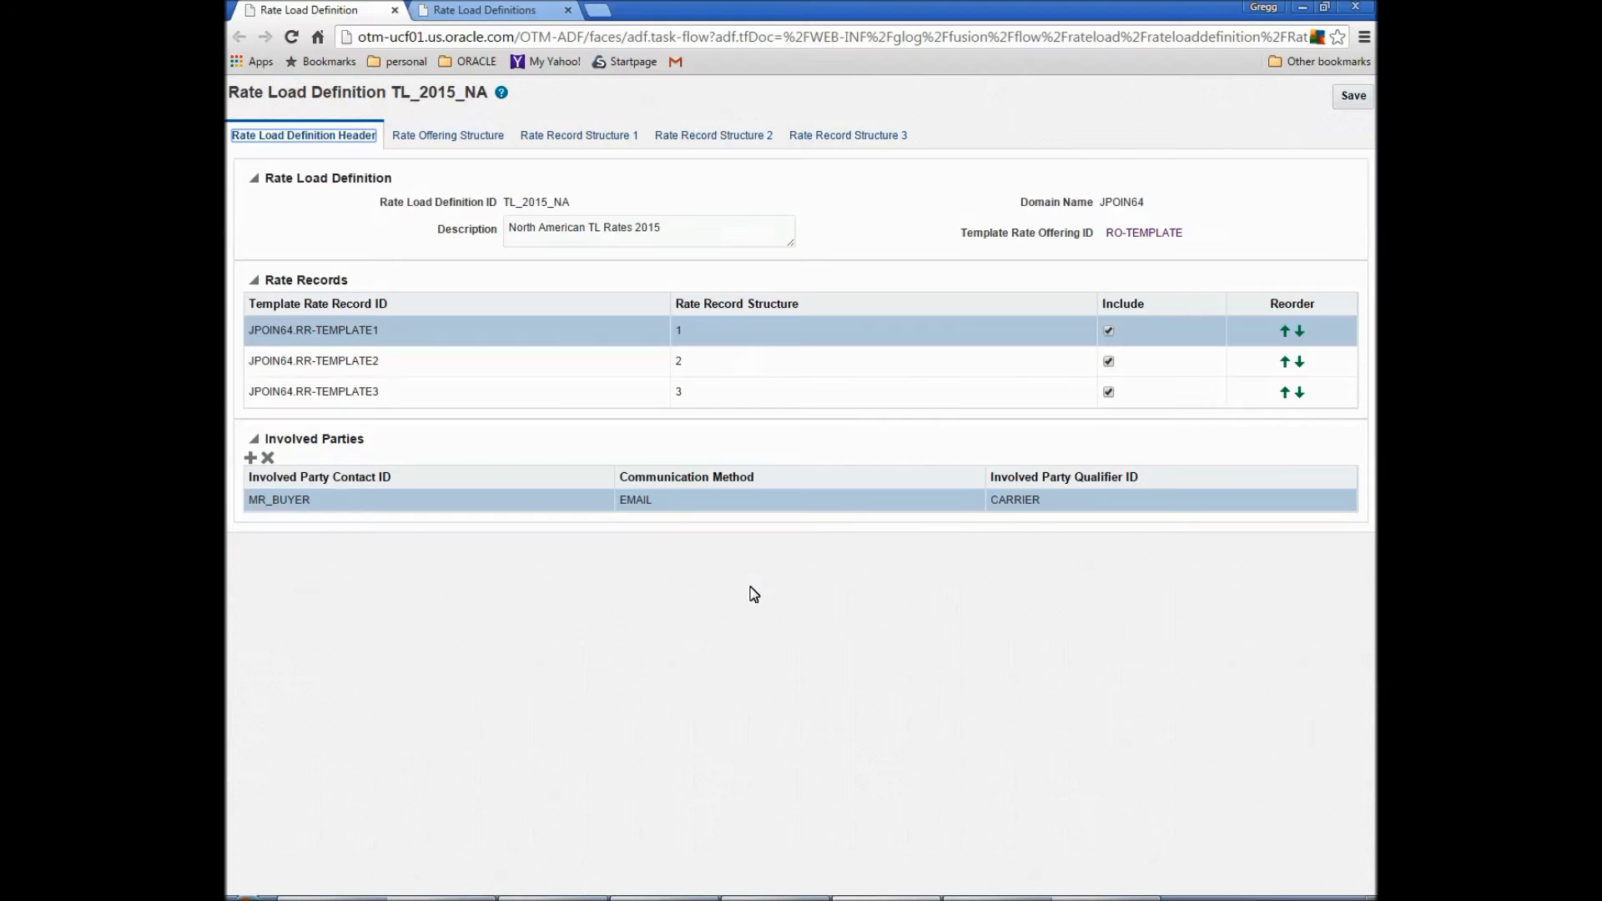
mouse_move(838, 514)
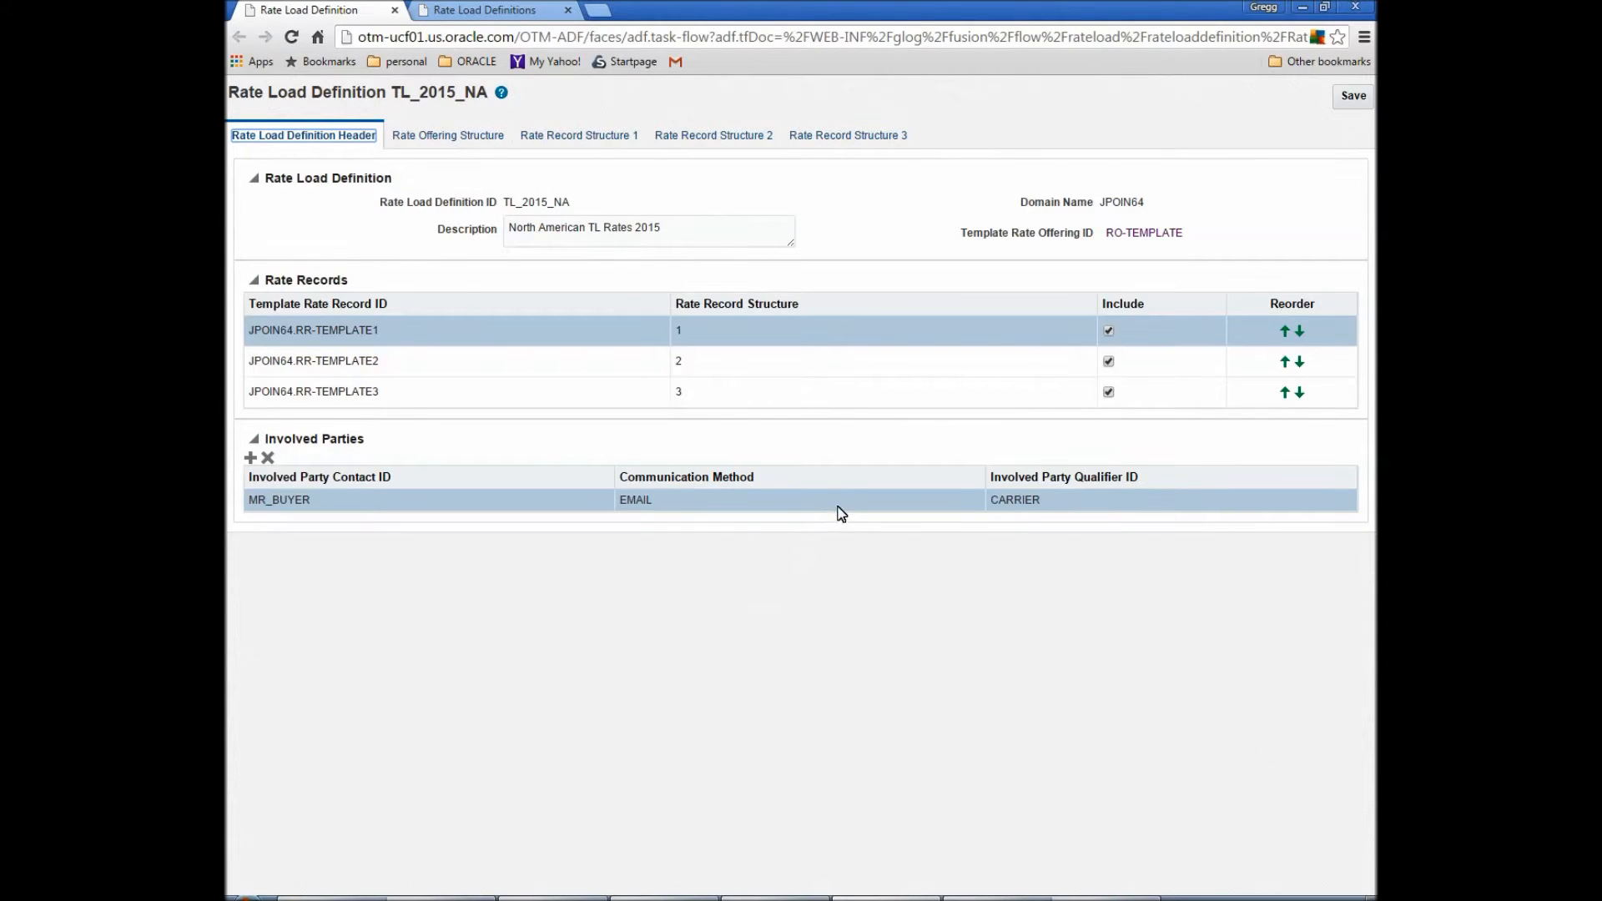
mouse_move(931, 428)
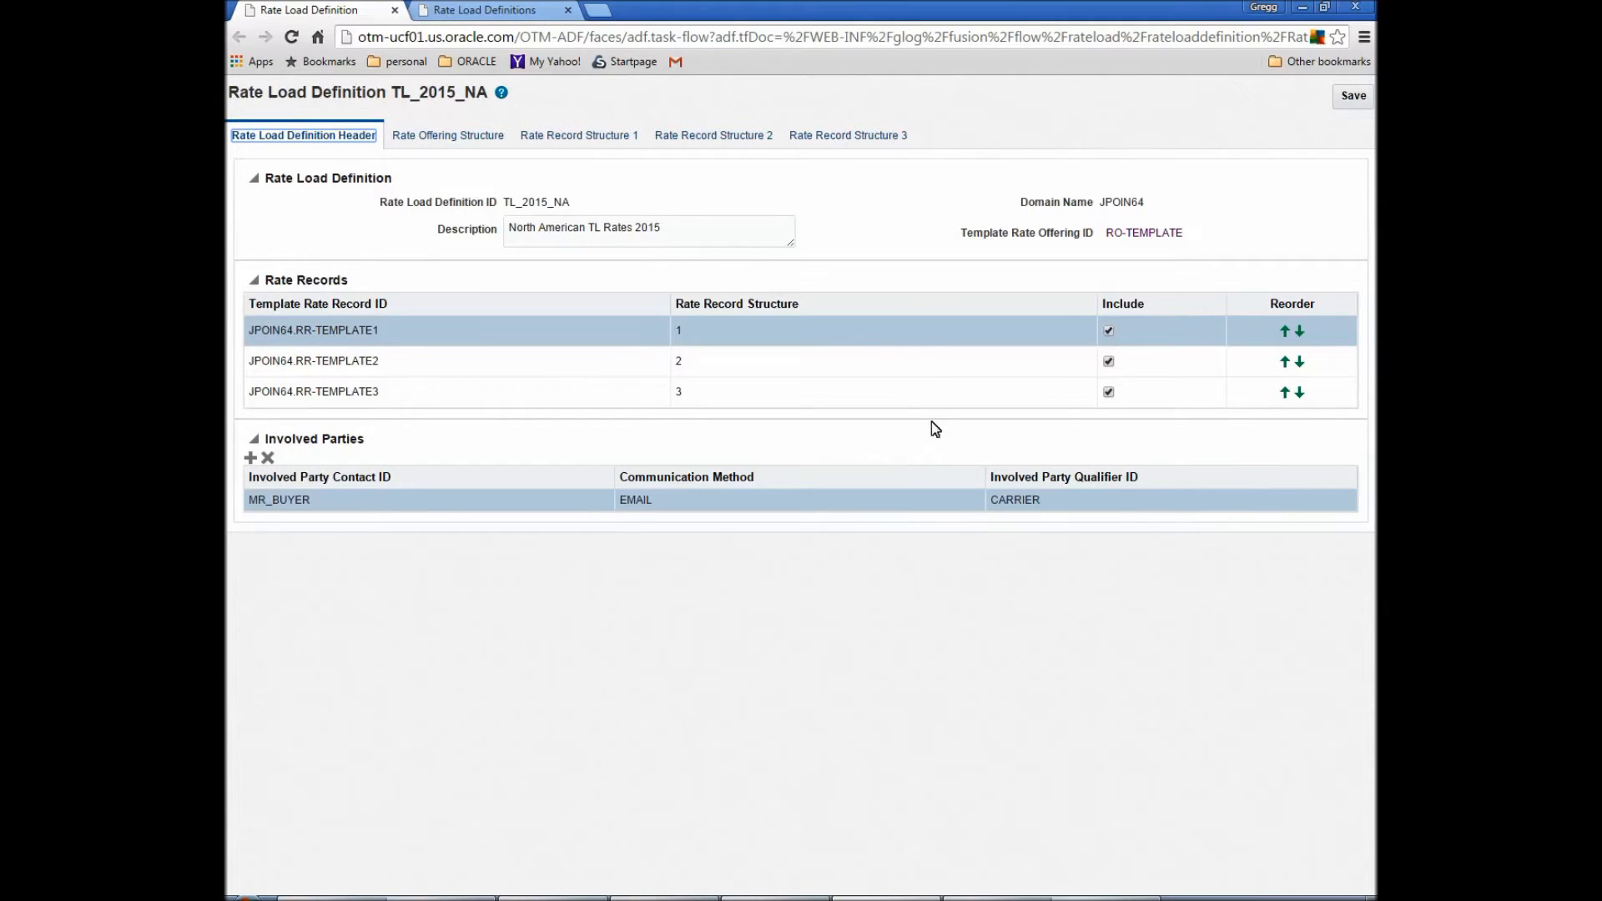
mouse_move(1026, 344)
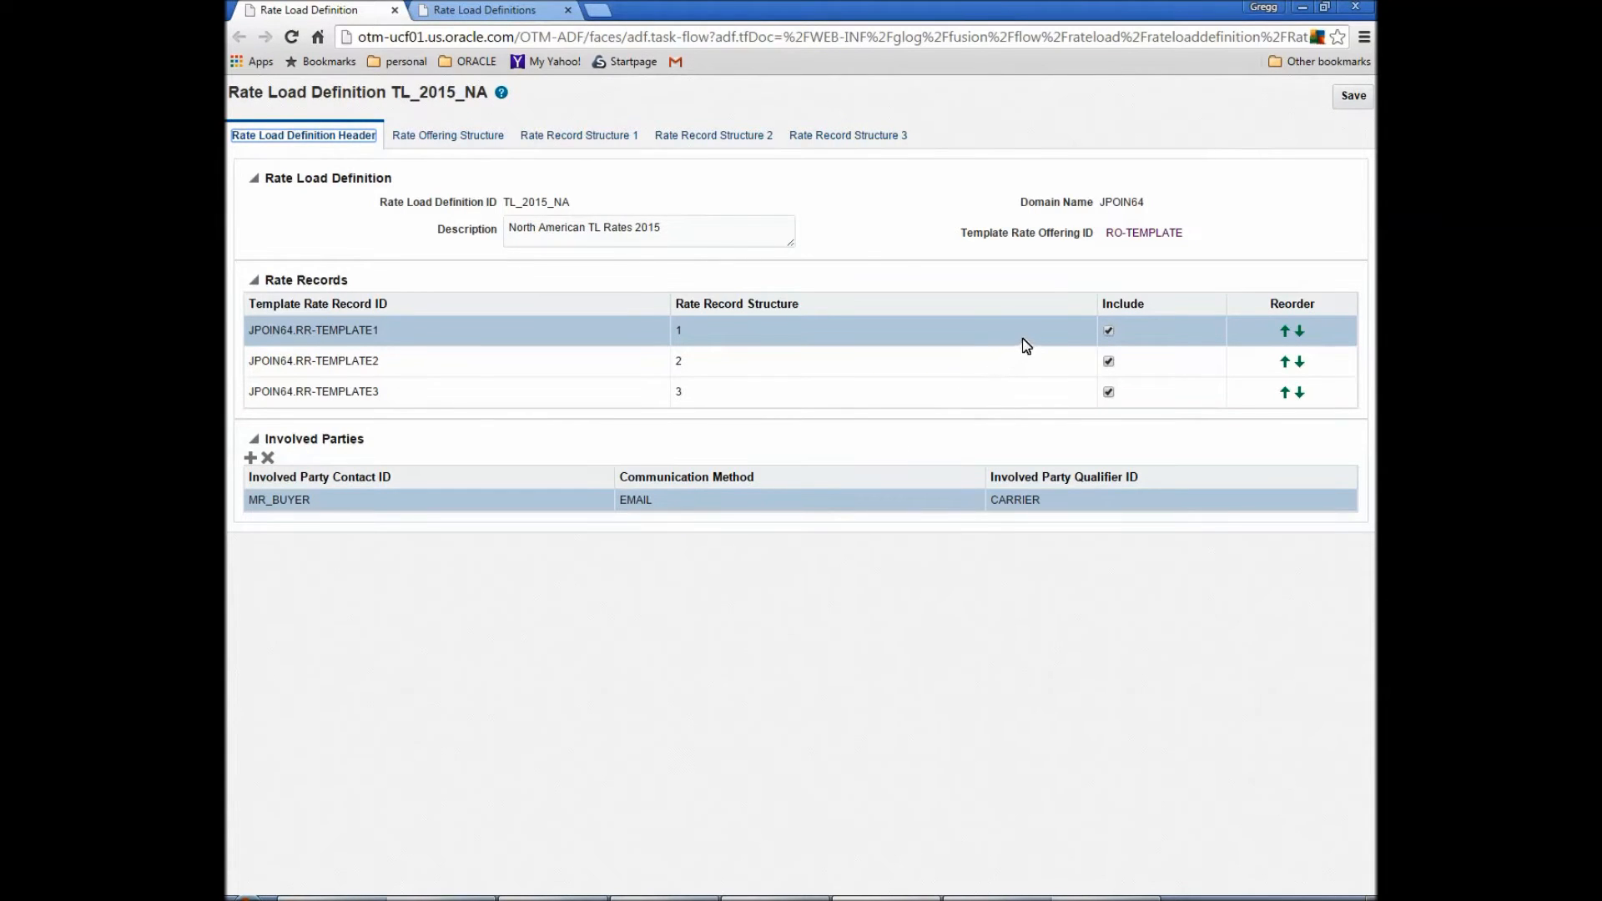
mouse_move(1116, 262)
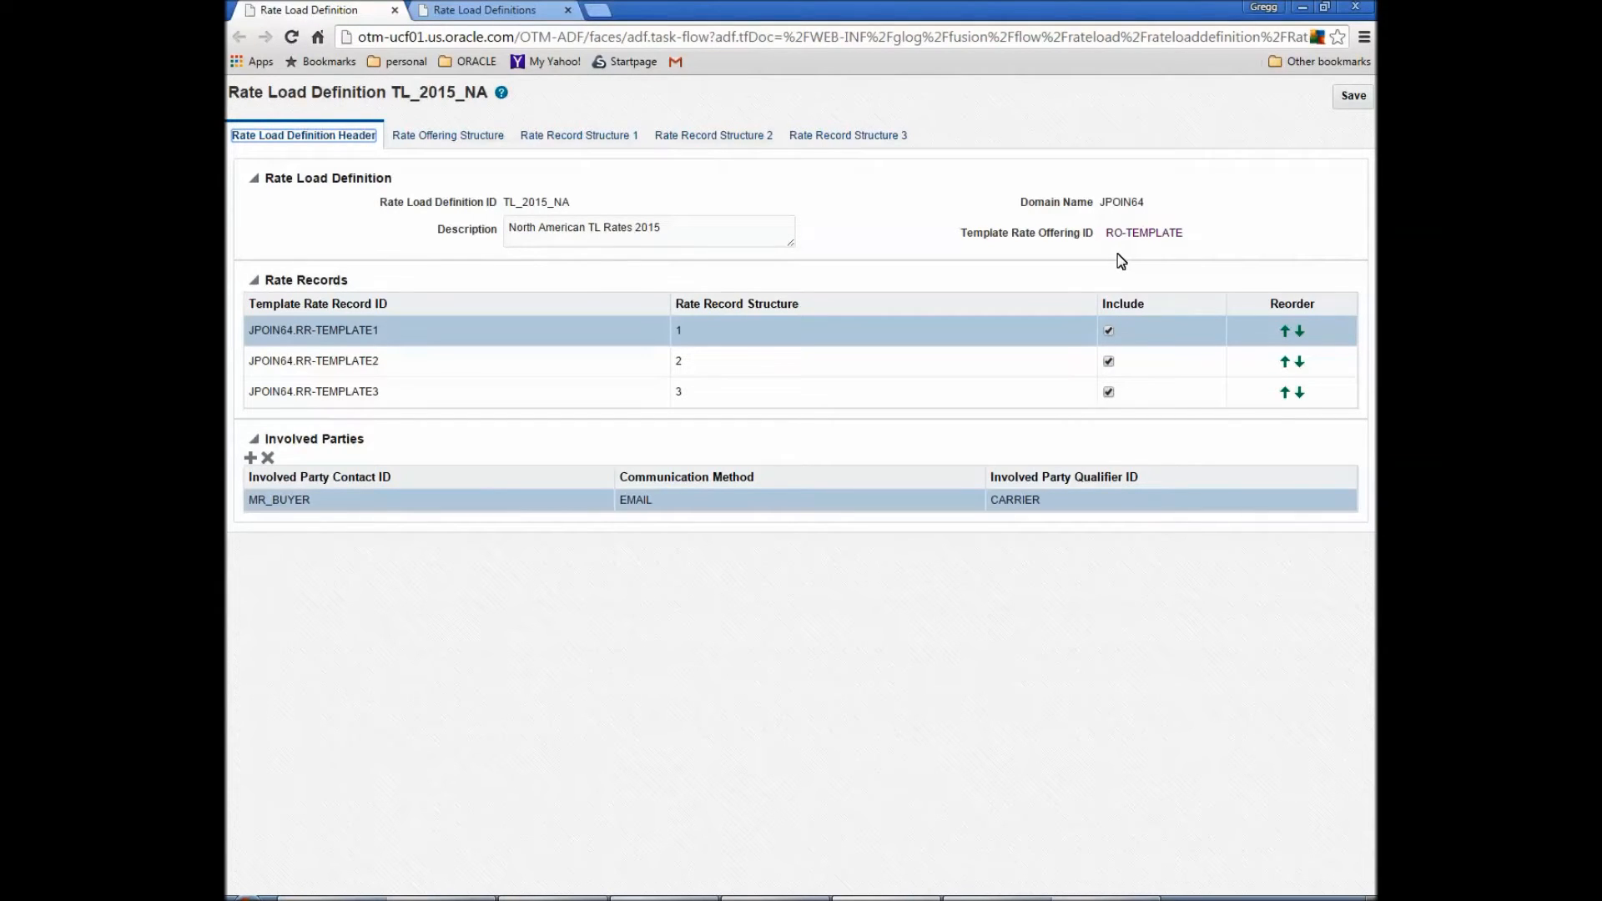
mouse_move(911, 260)
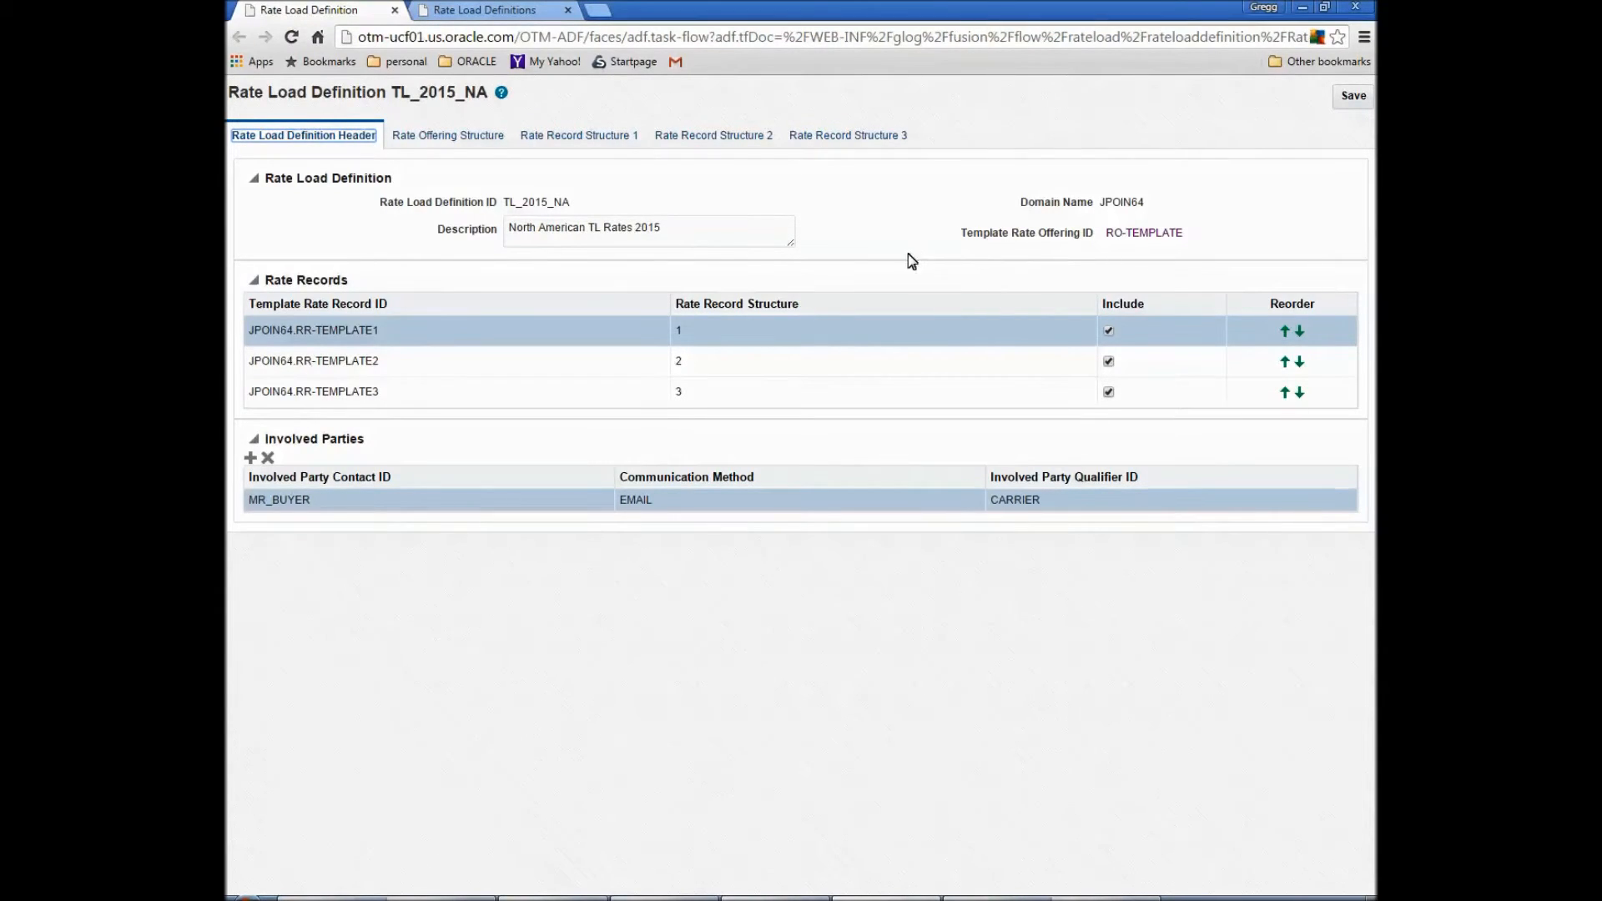
mouse_move(529, 258)
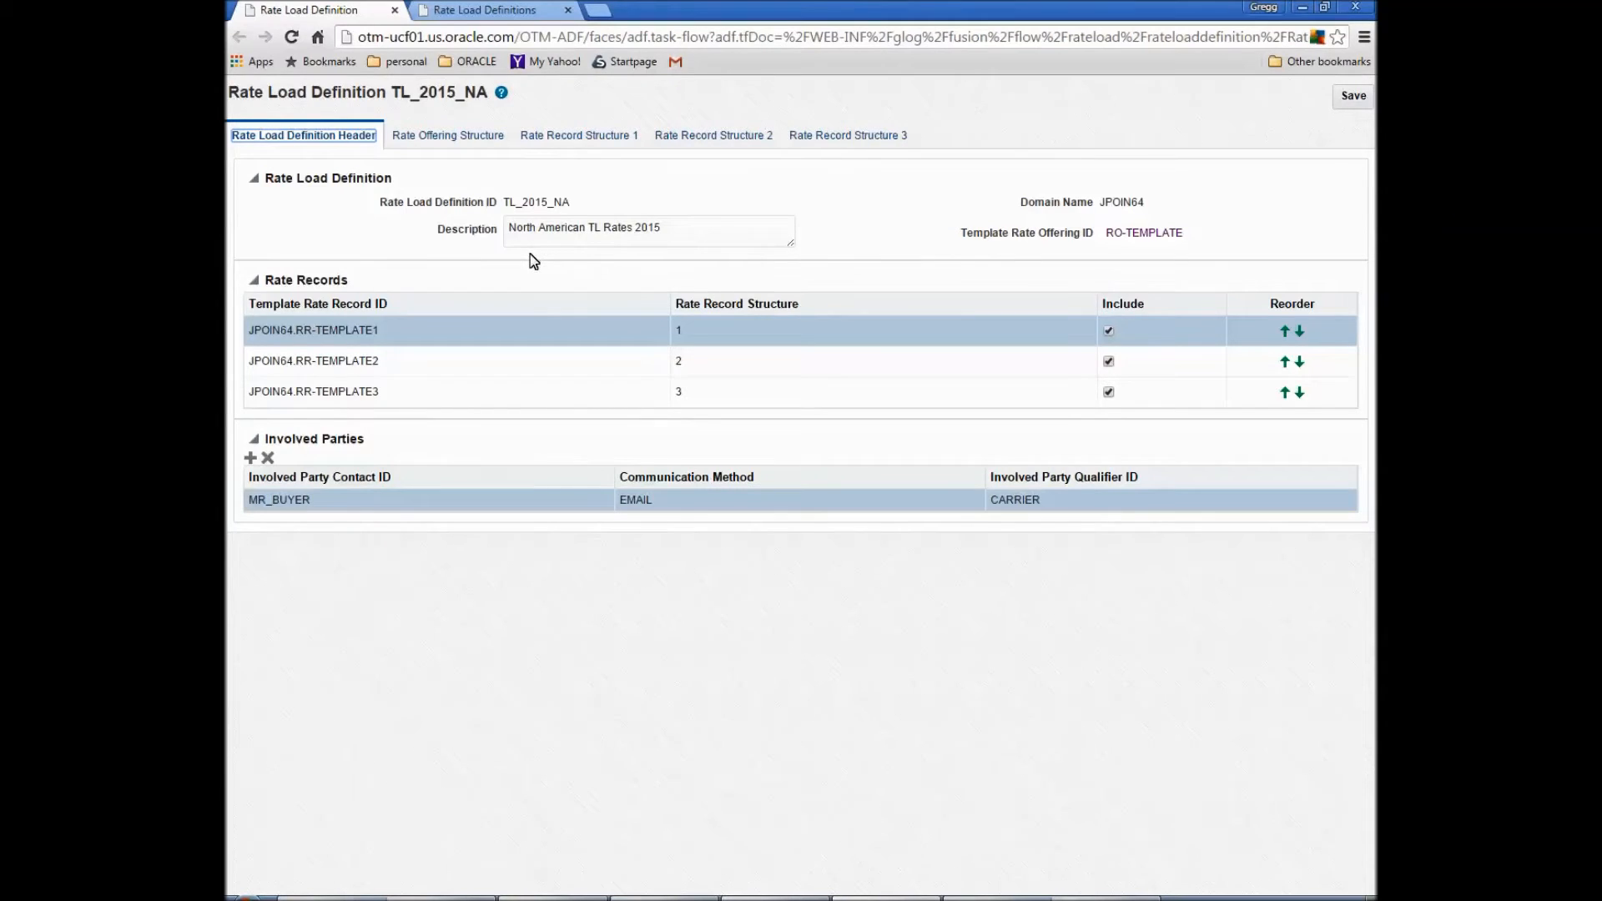
mouse_move(491, 544)
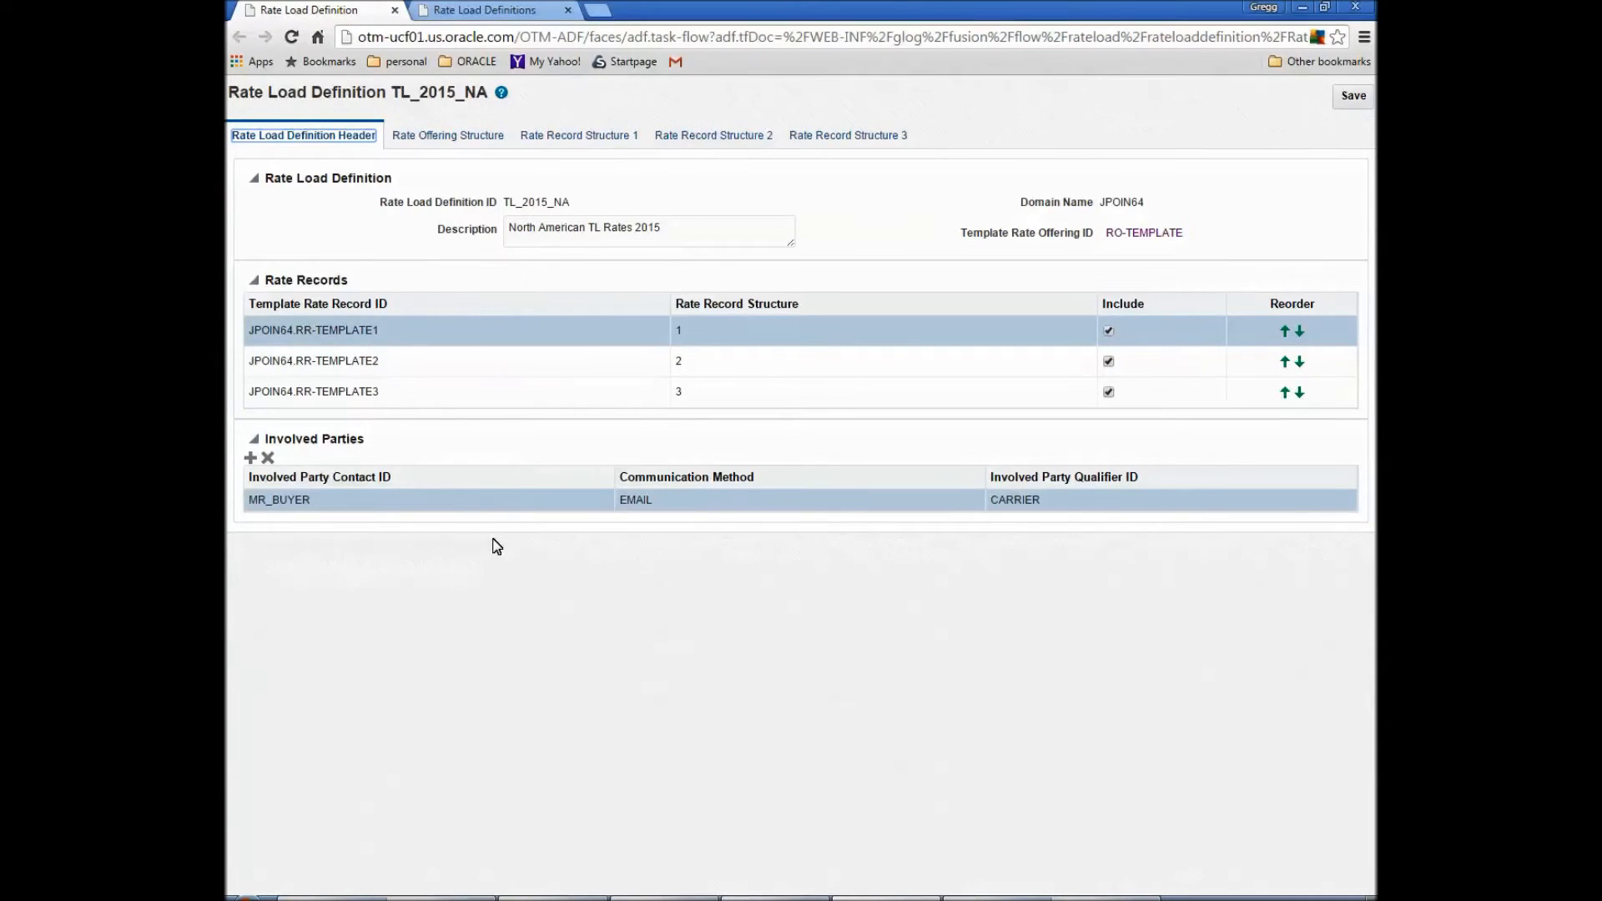
mouse_move(447, 135)
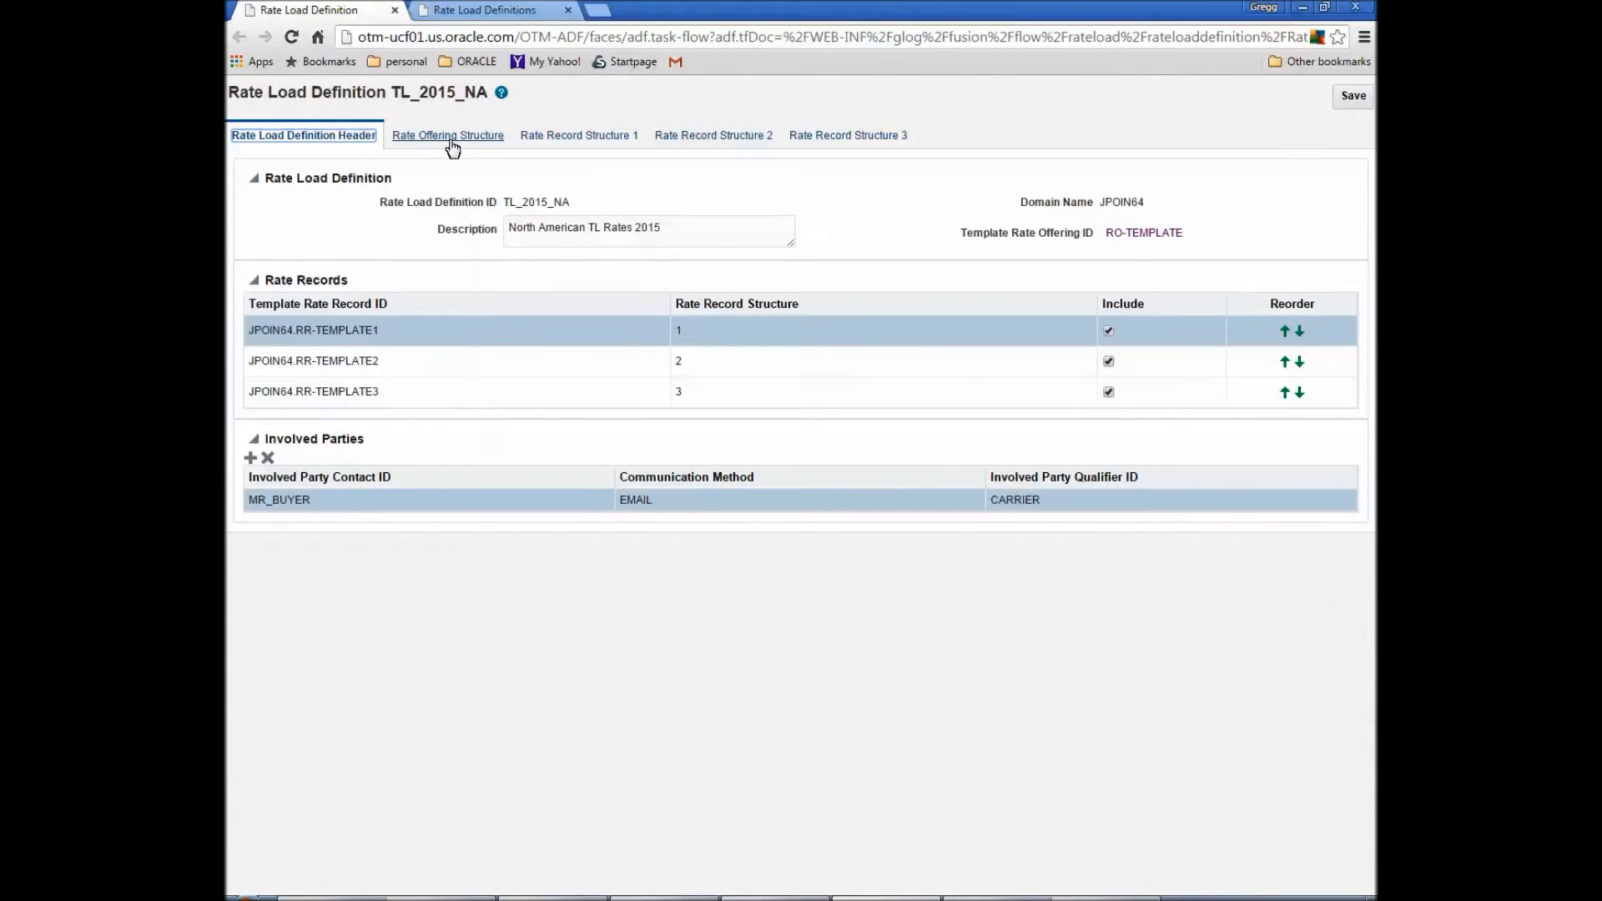
Save the TL_2015_NA rate offering structure and return to Rate Load Definitions search
left_click(447, 136)
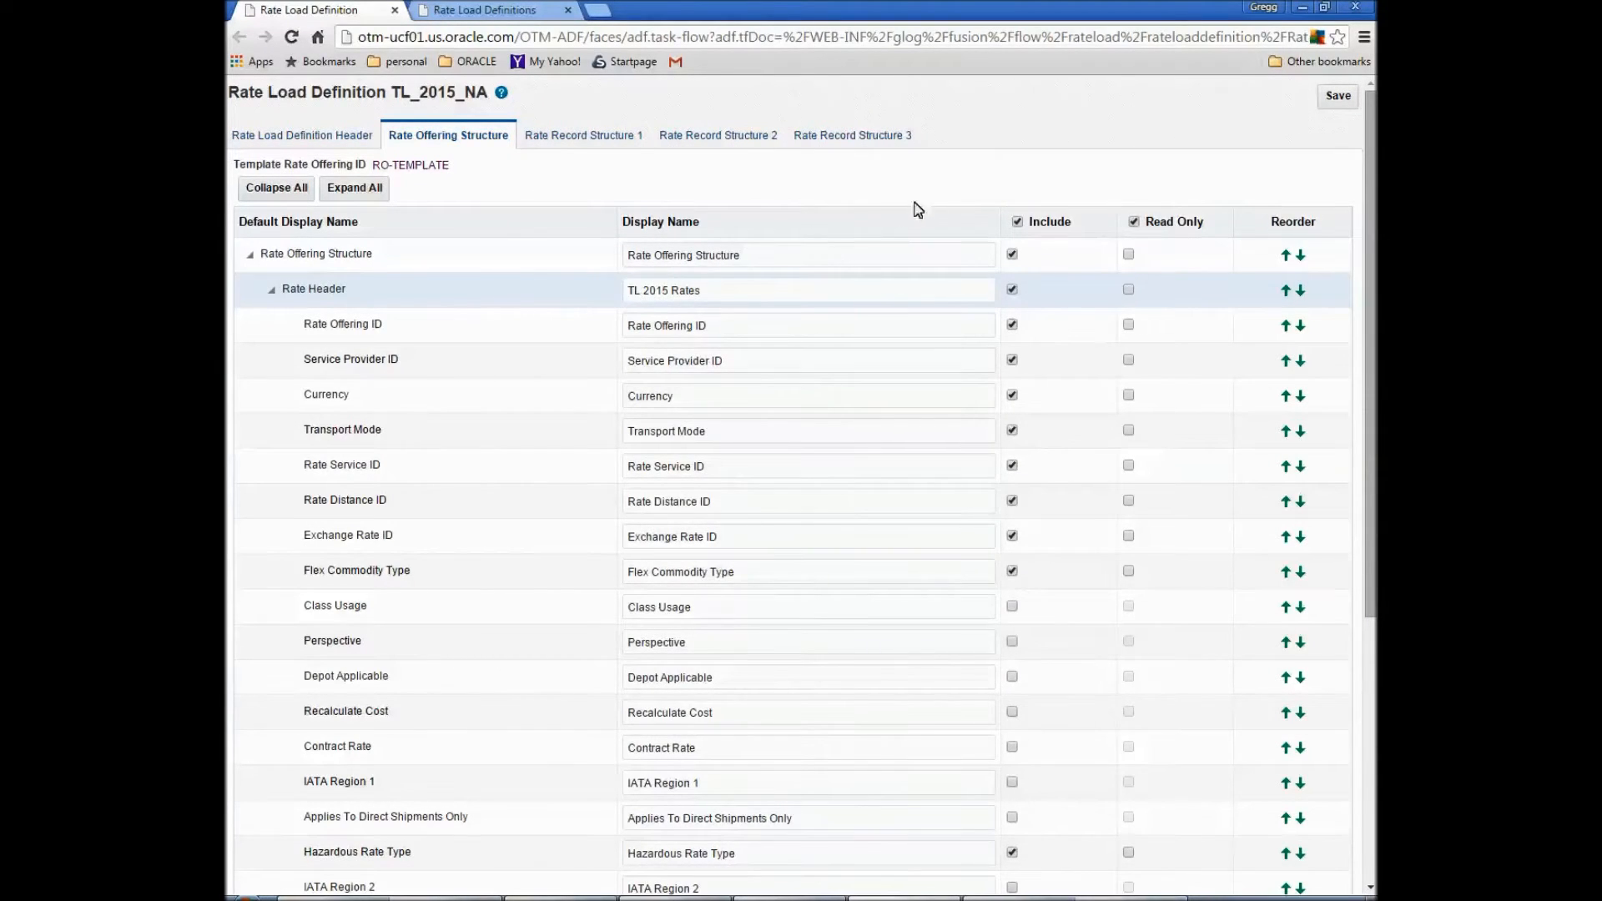
left_click(1336, 95)
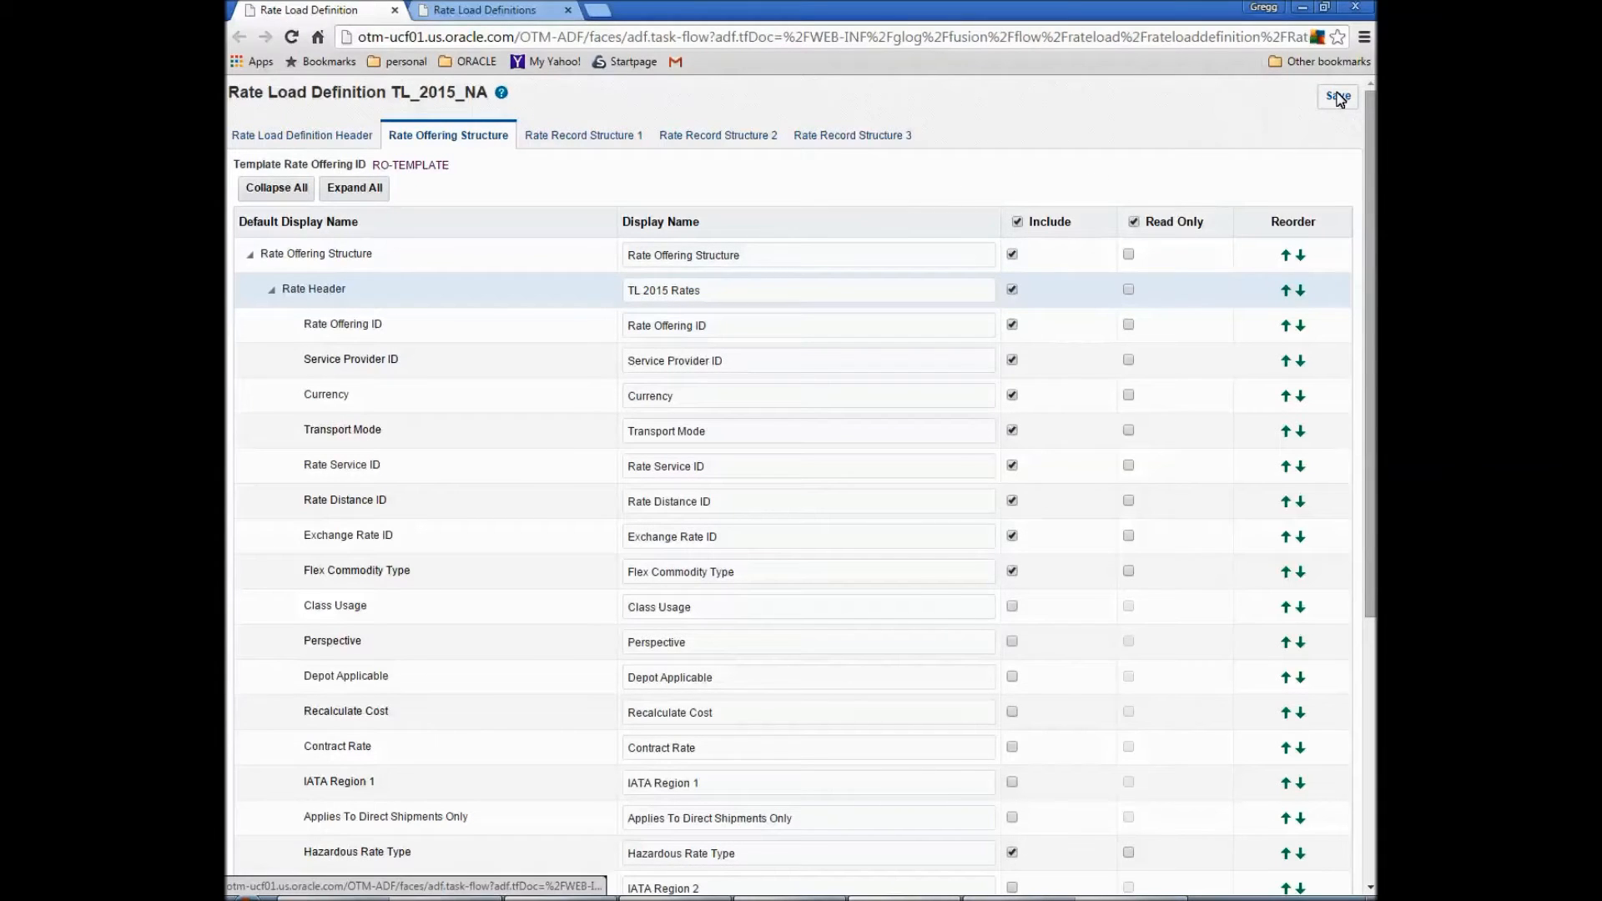
left_click(1336, 97)
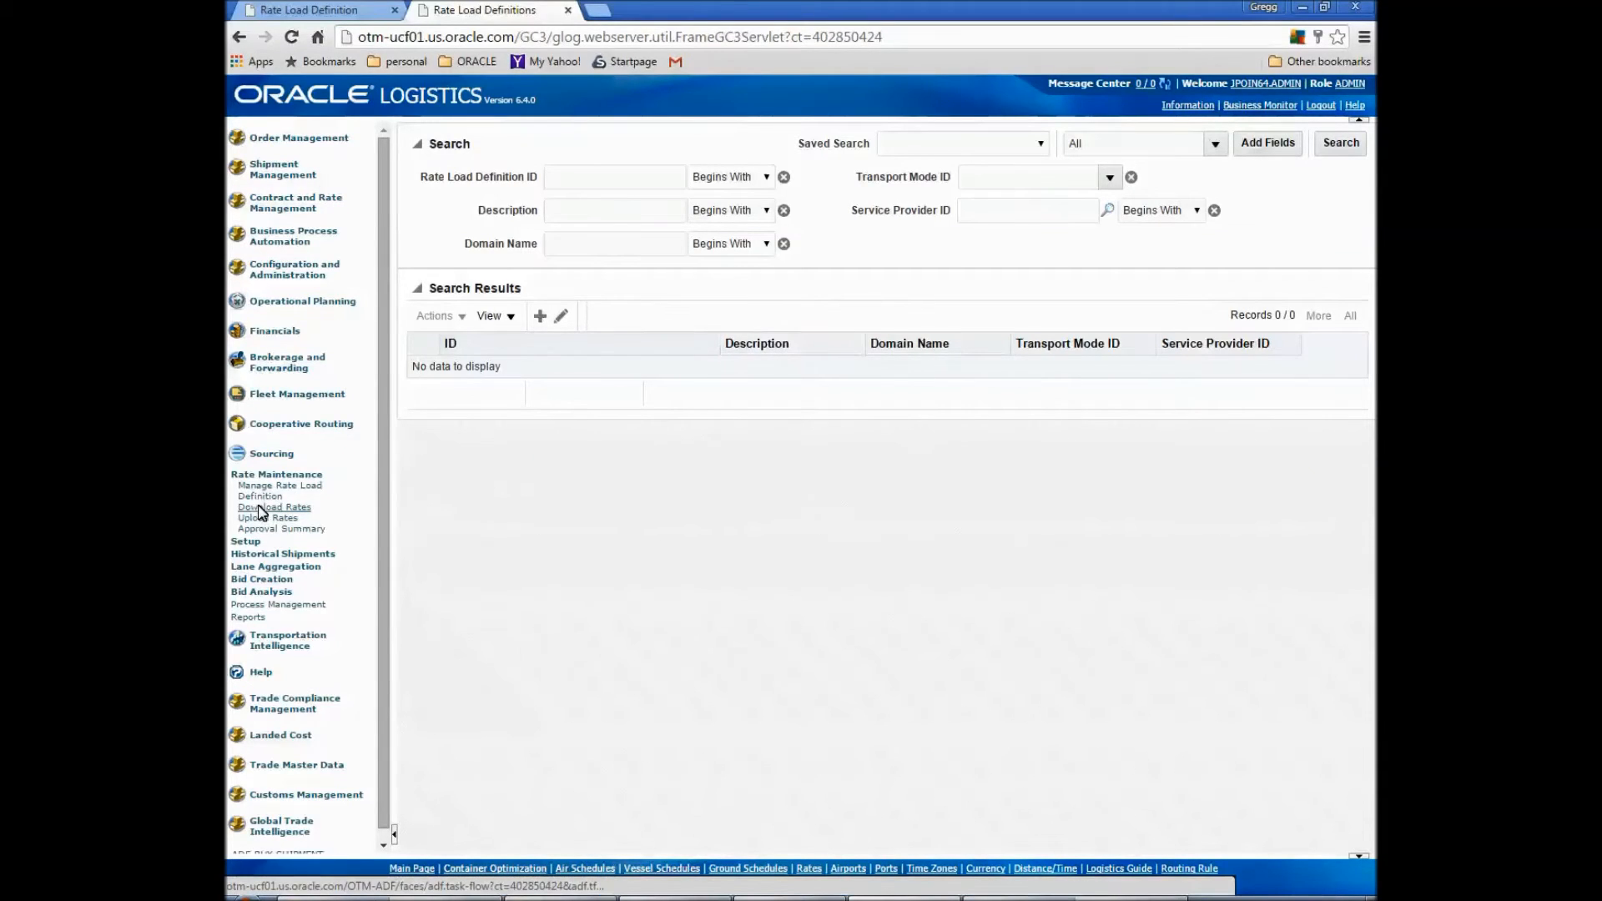
Download the TL_2015_NA rate spreadsheet without rates, then go to Upload Rates
left_click(274, 507)
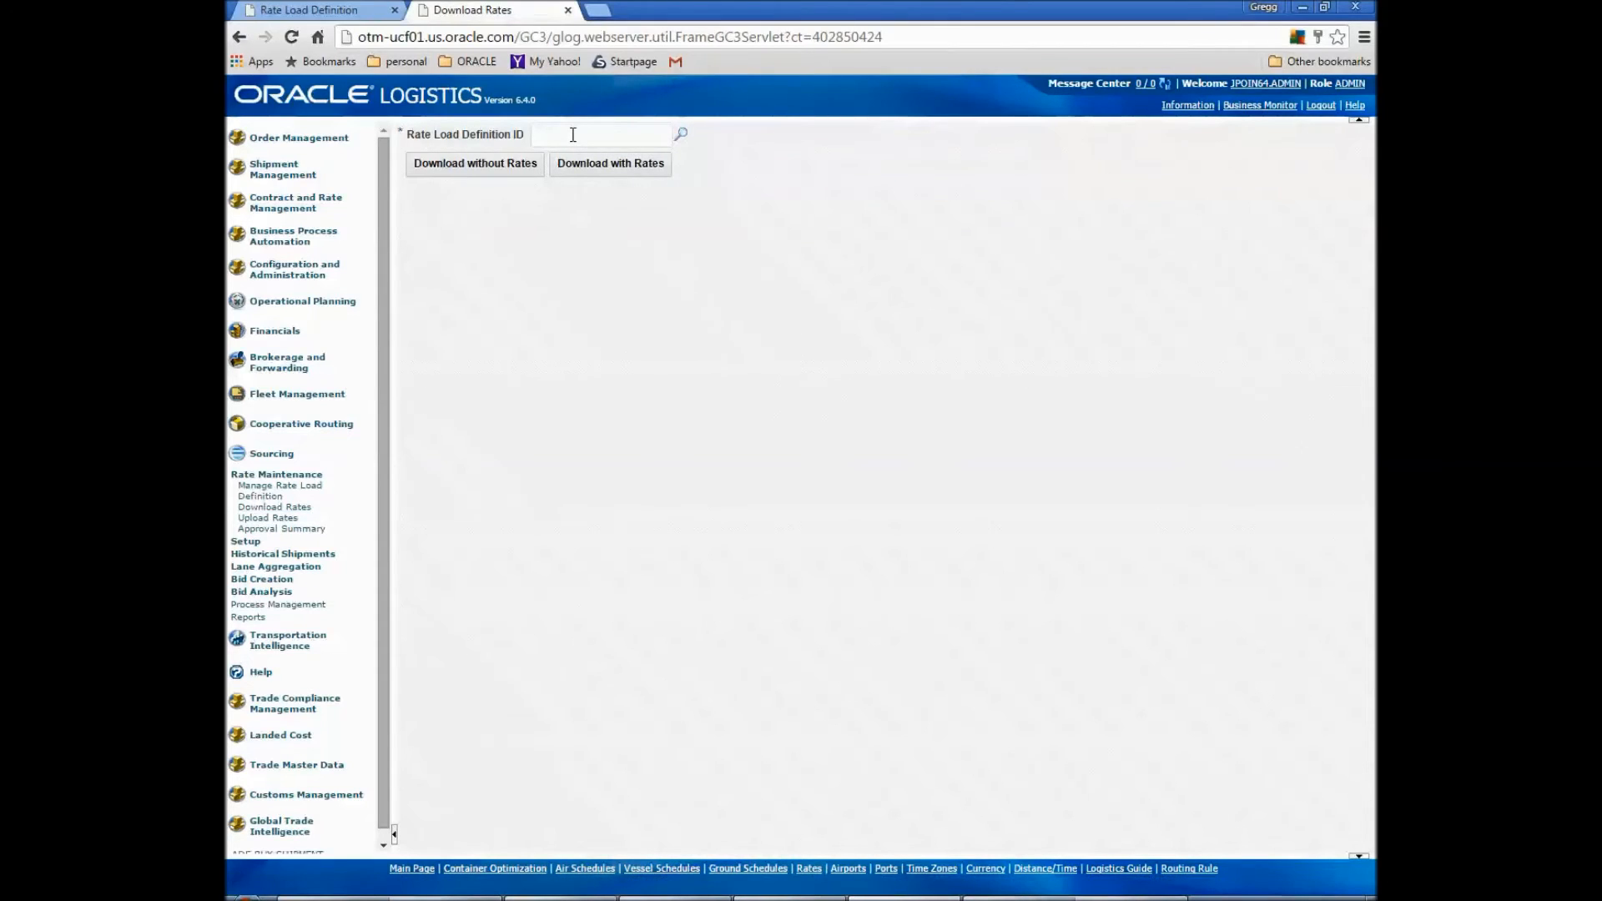
type("TL_2015_NA")
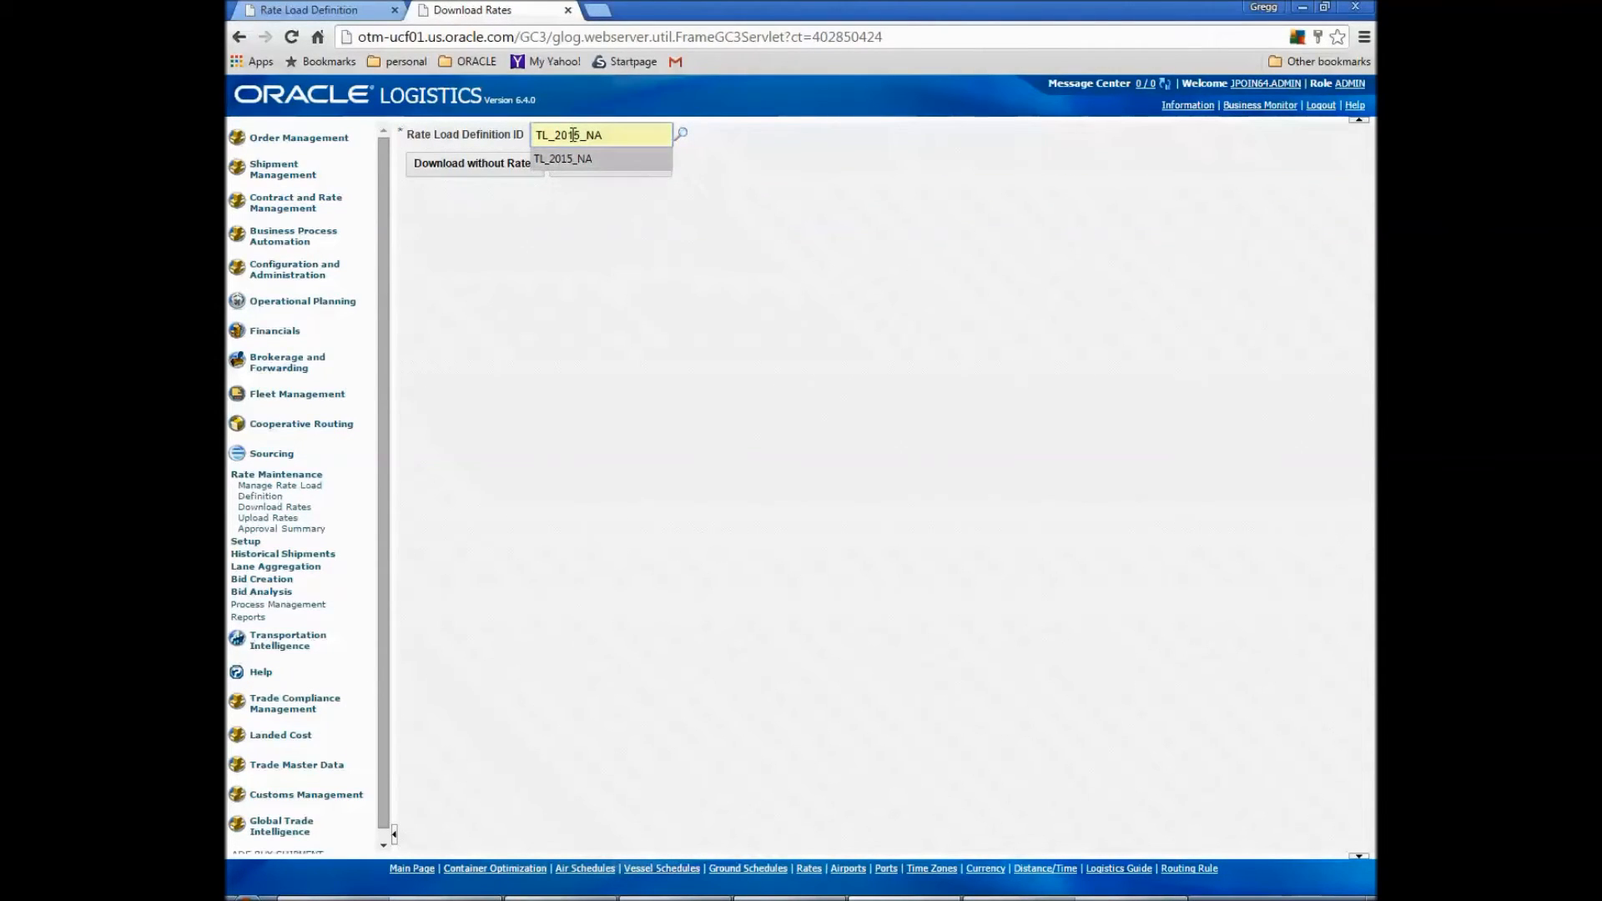
left_click(563, 159)
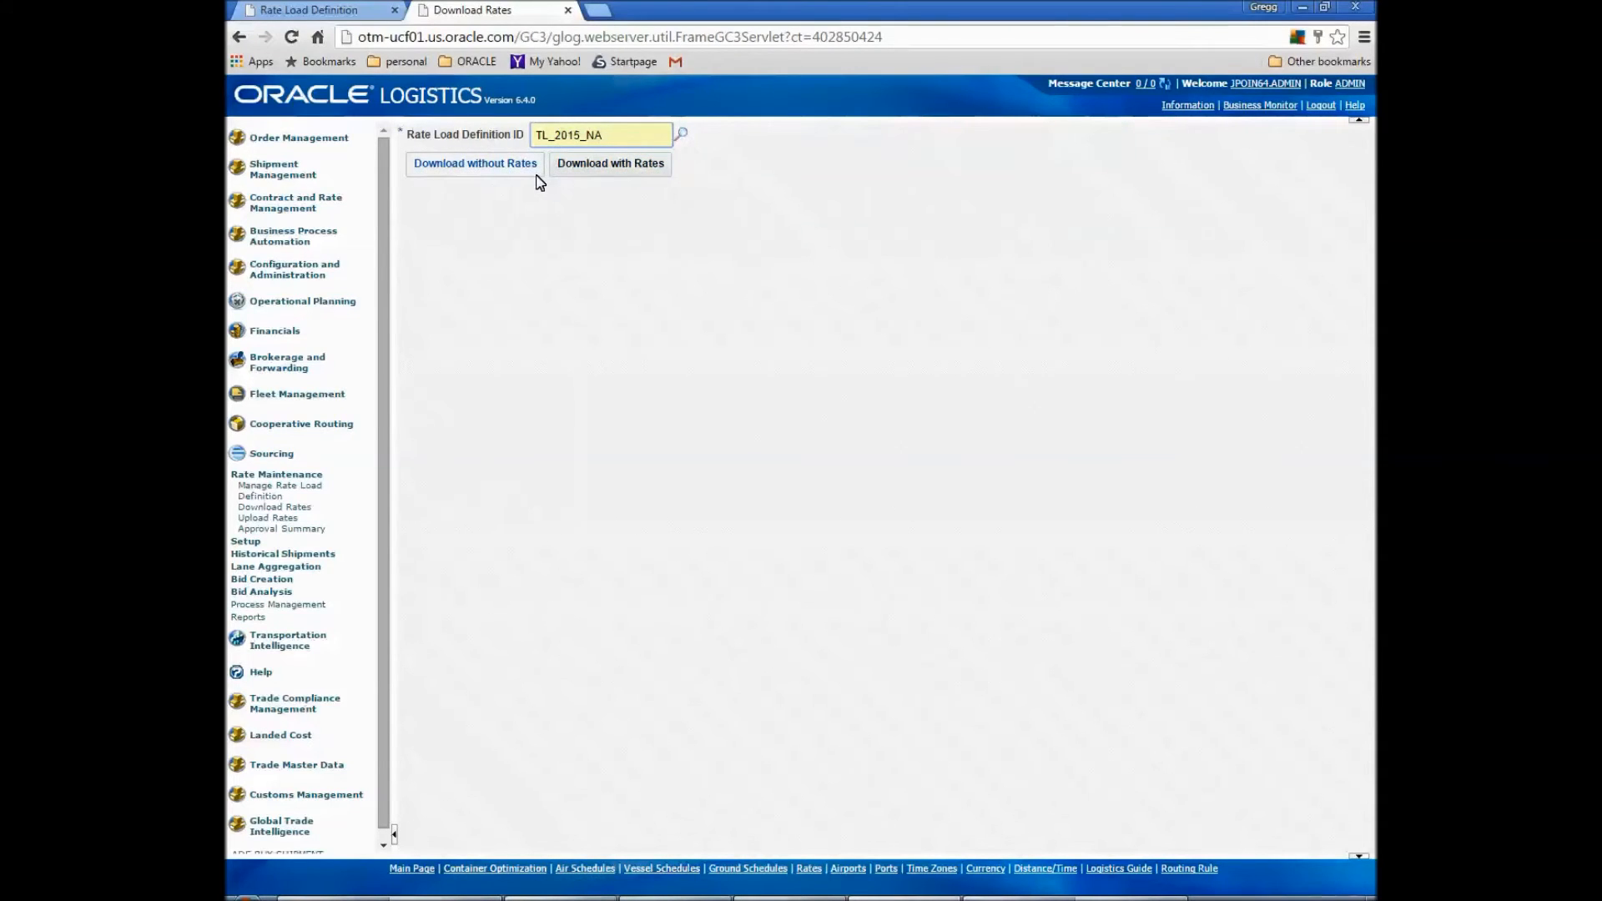
left_click(474, 162)
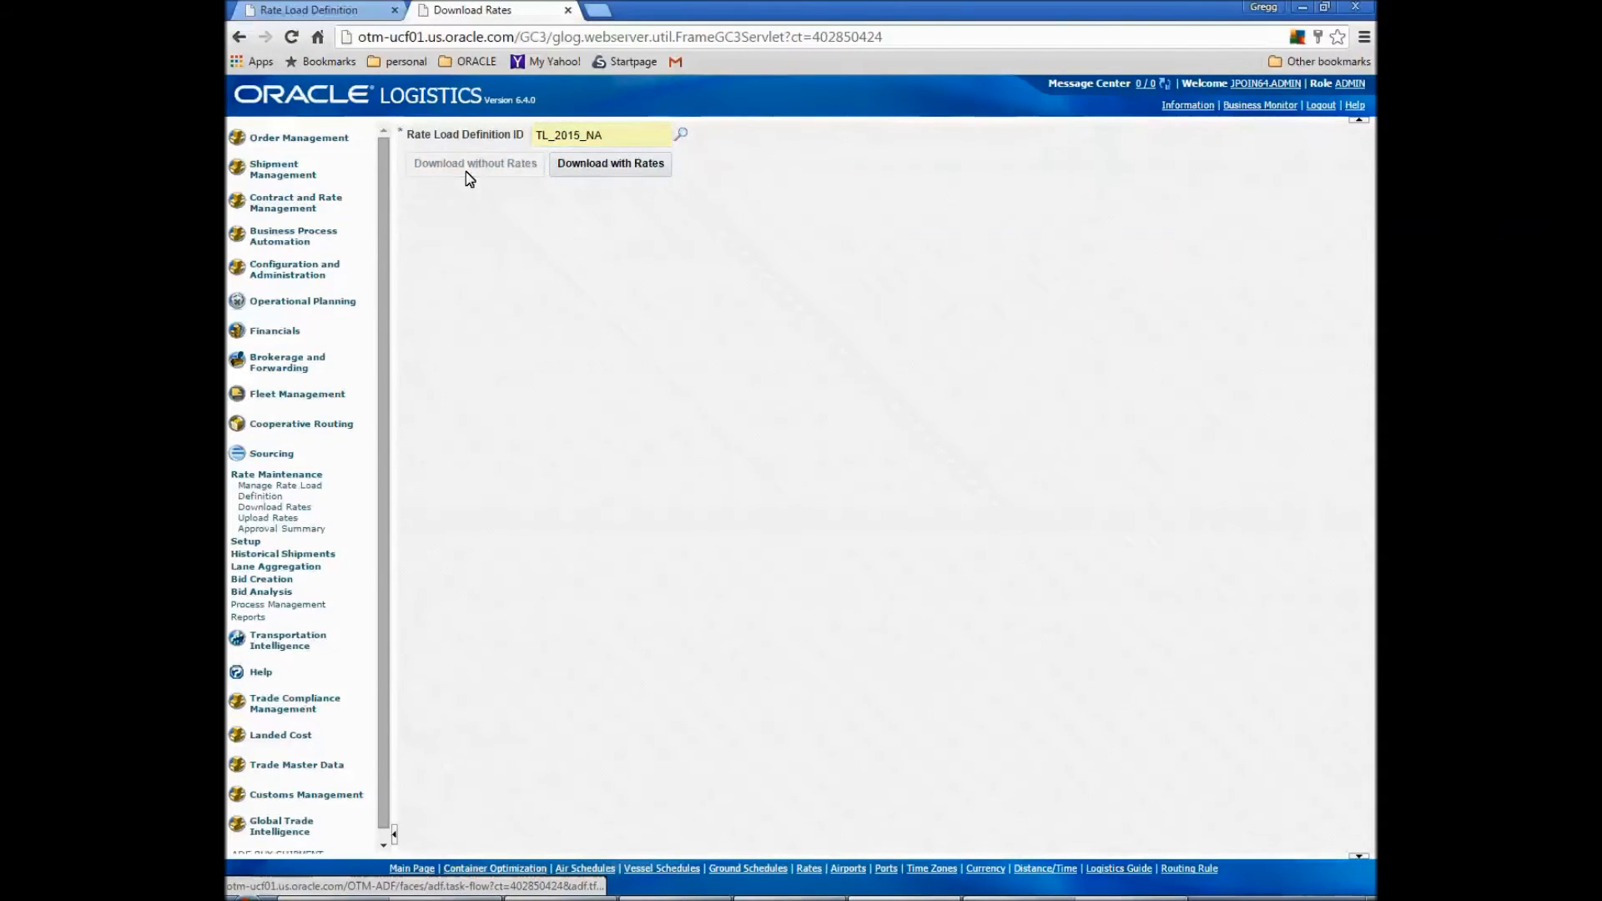
left_click(474, 164)
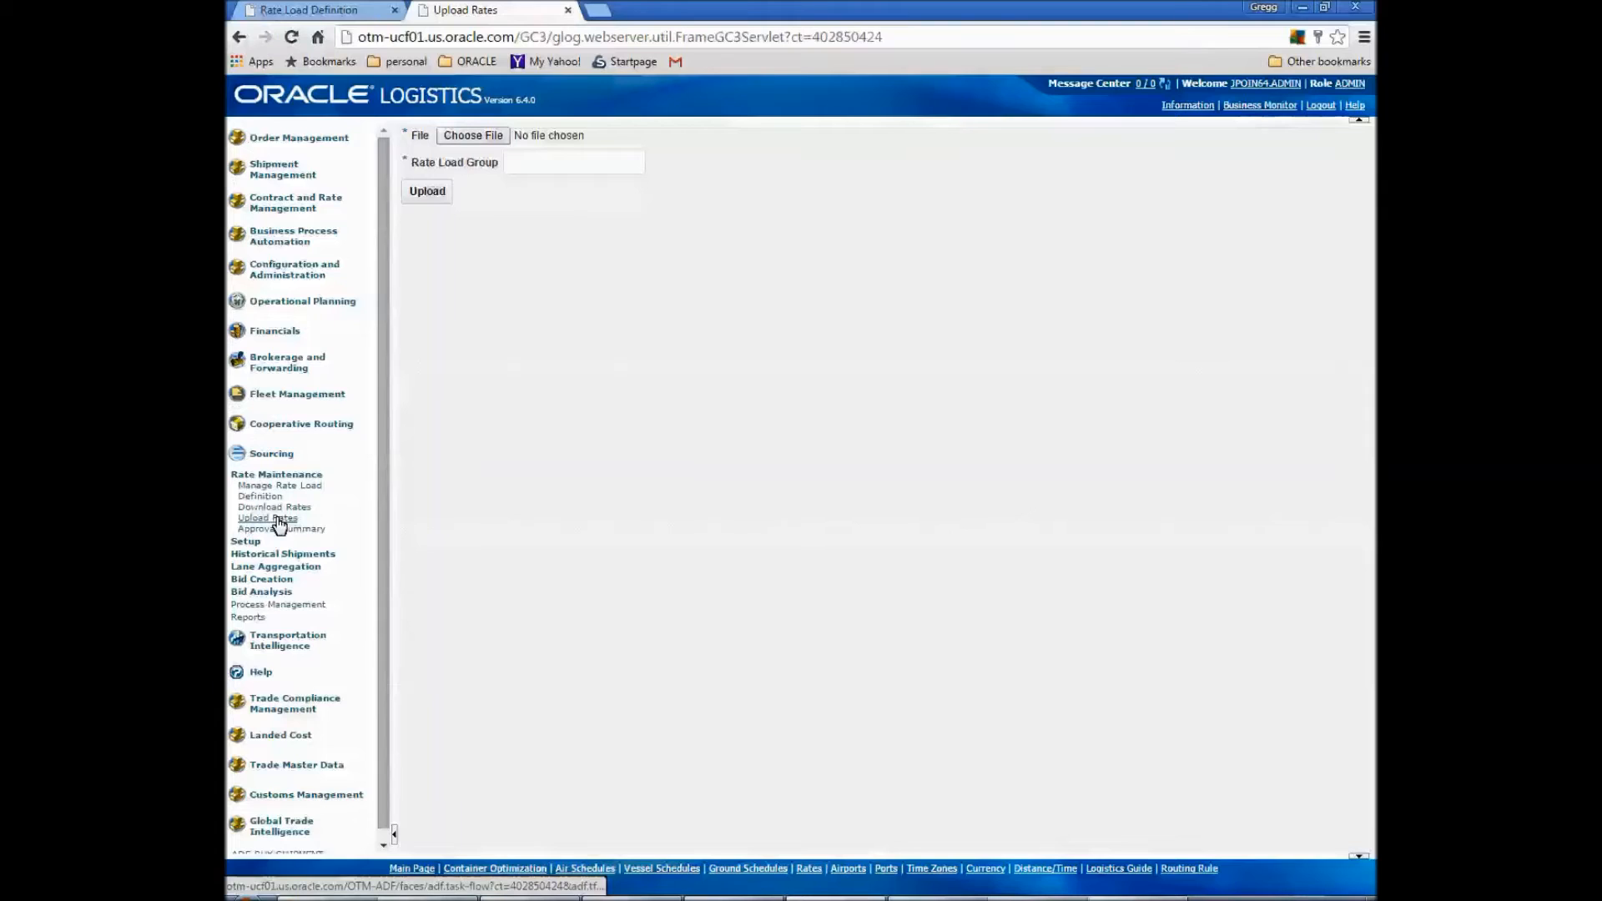
Upload 2015TLrates.xlsx from Desktop into rate load group TL2015-1
type("TL2015-1")
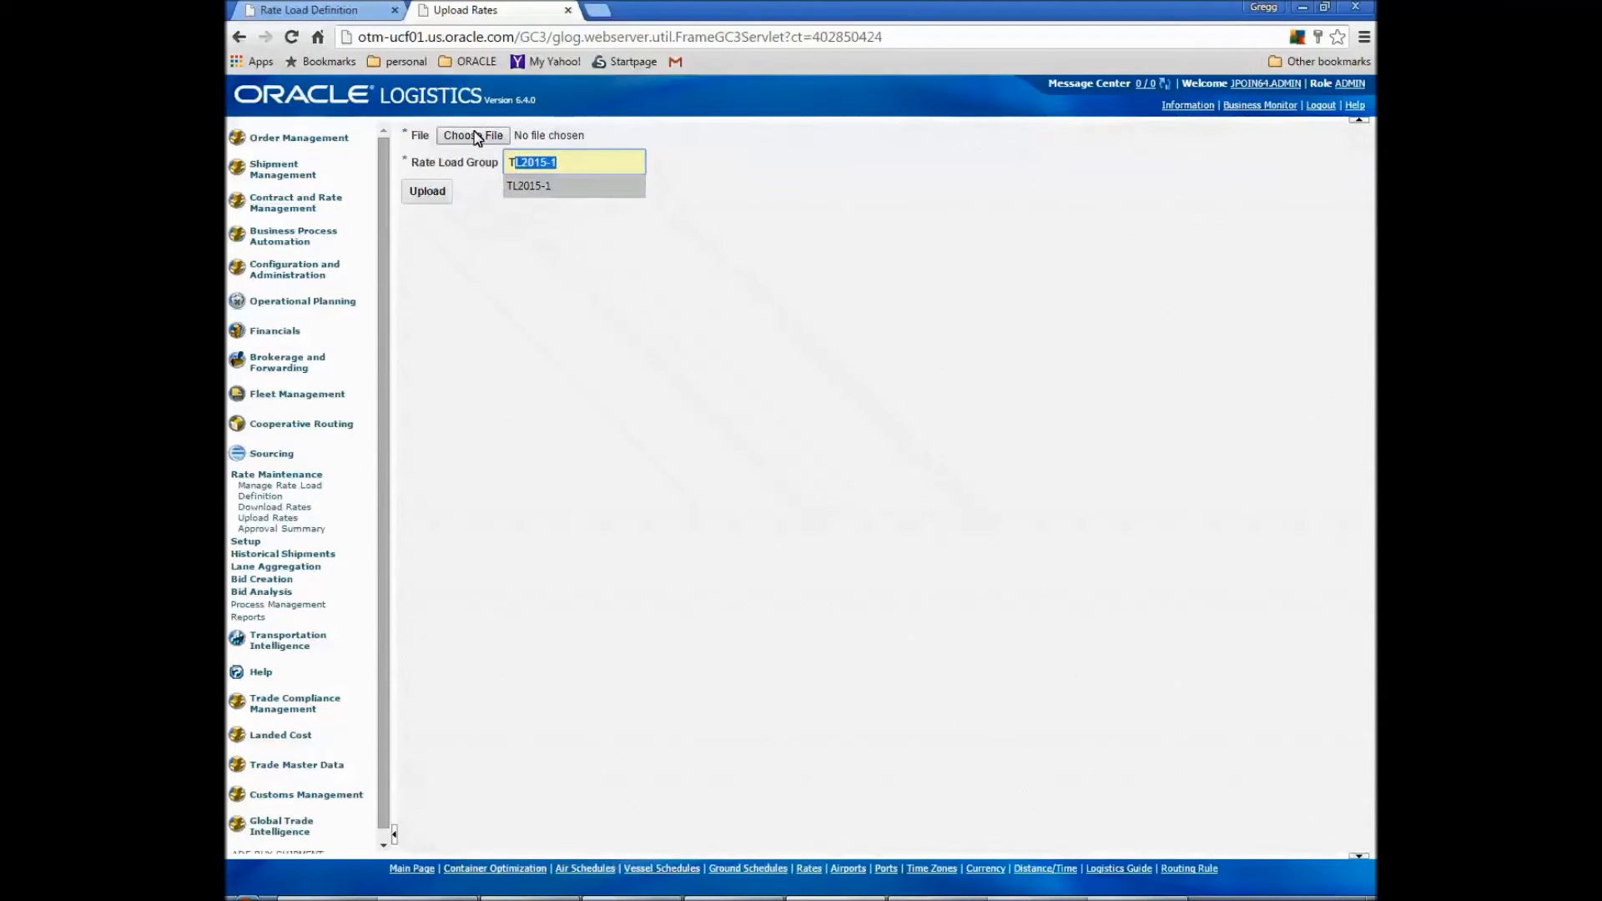
left_click(574, 162)
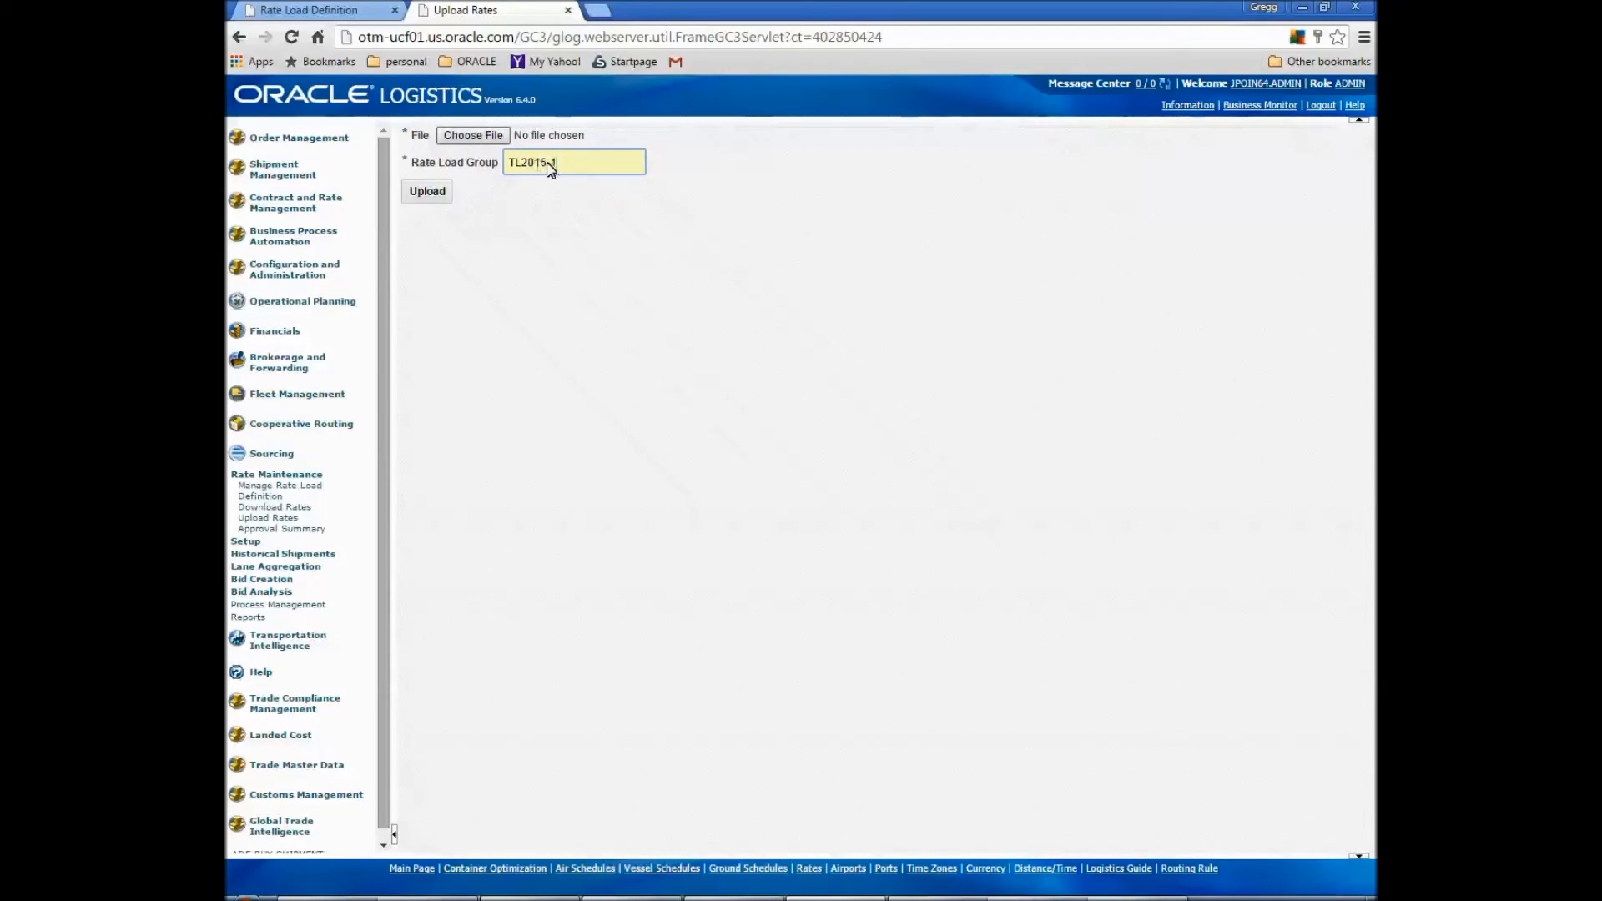
left_click(471, 135)
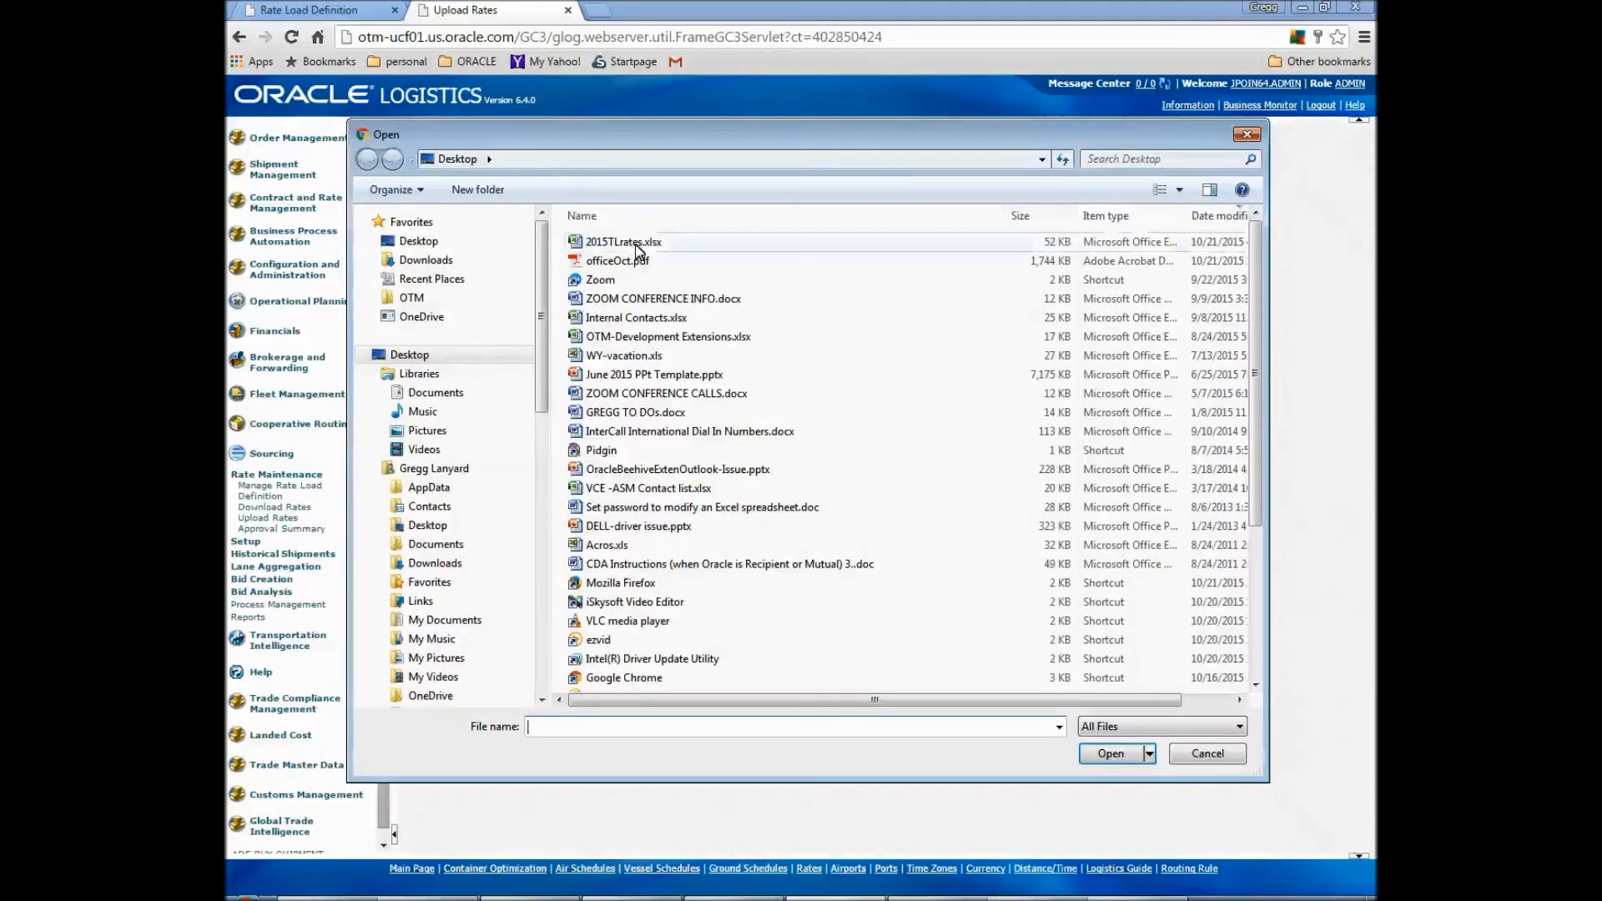
left_click(1109, 752)
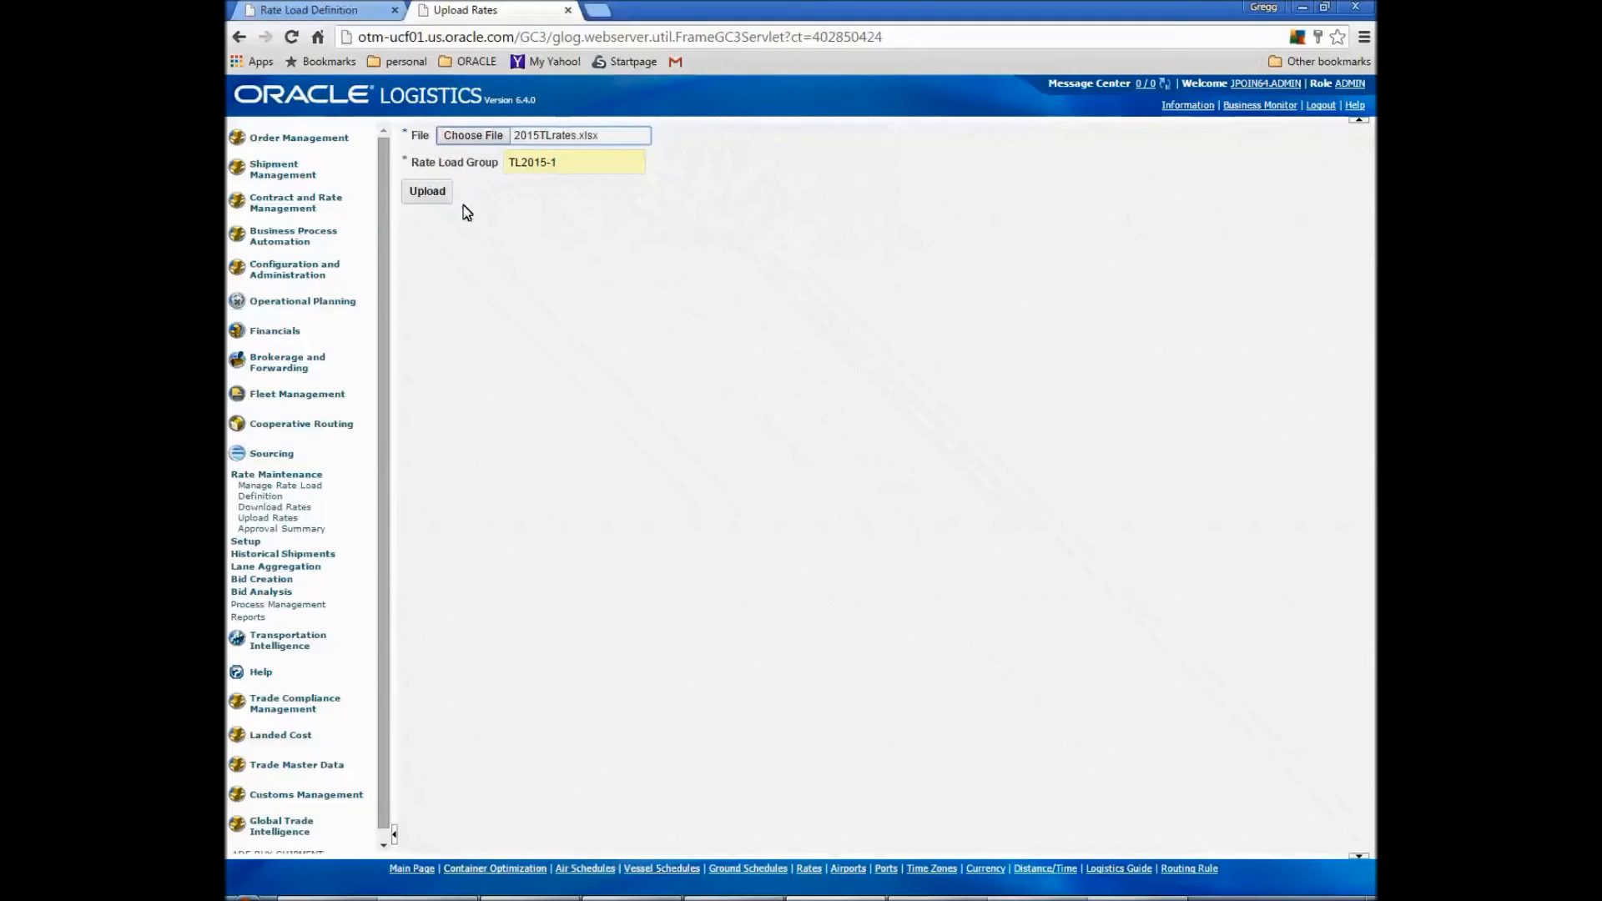
left_click(425, 191)
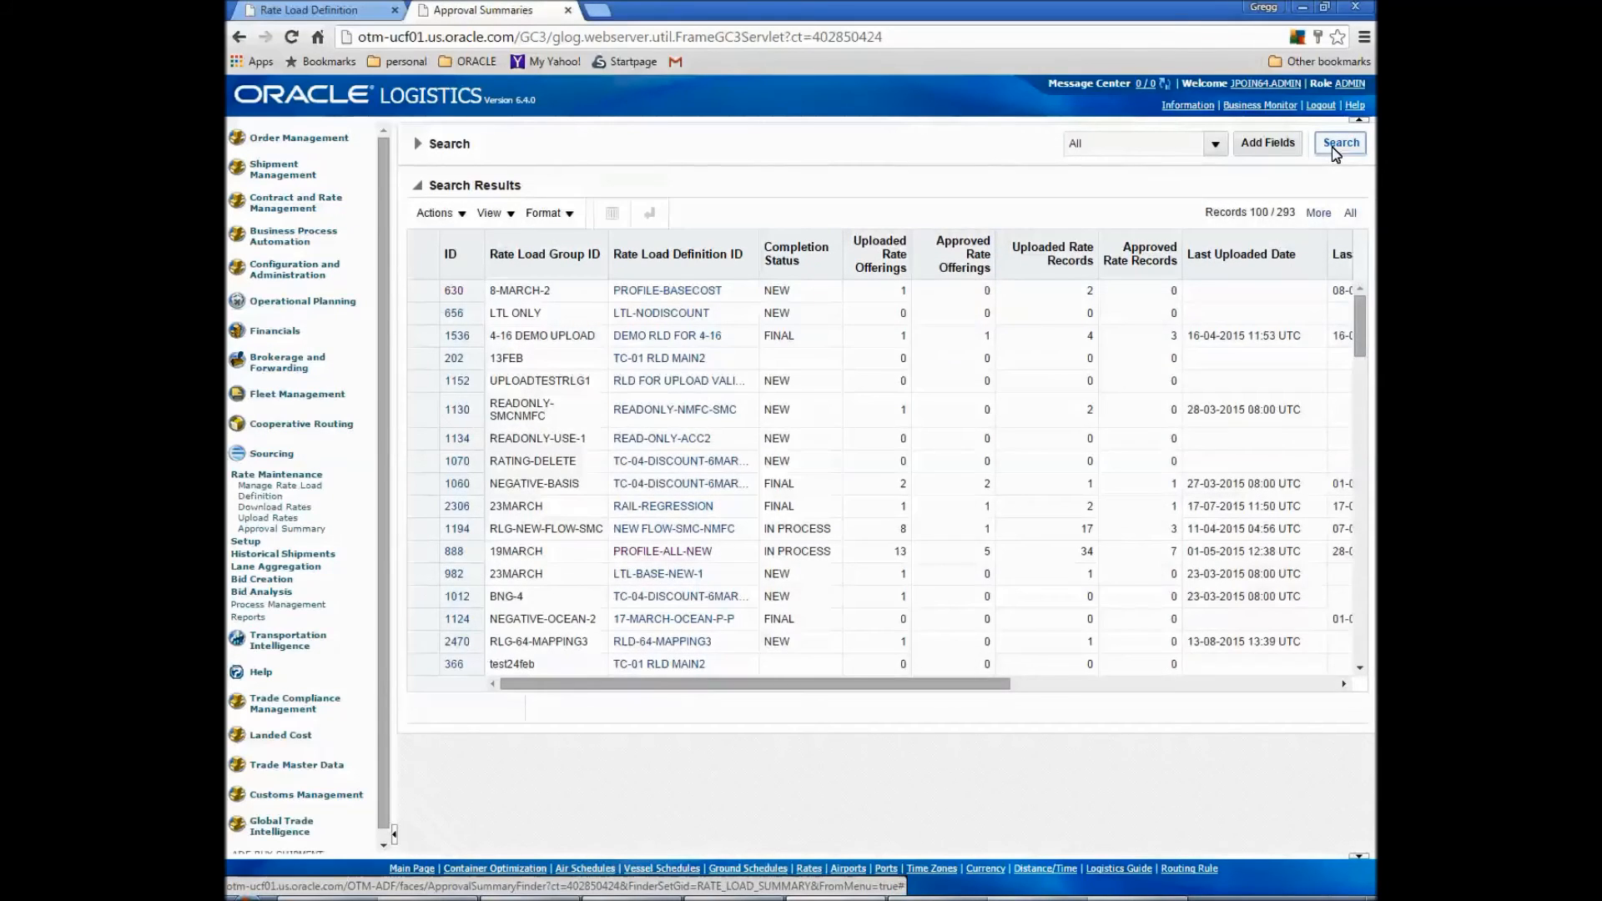
mouse_move(571, 217)
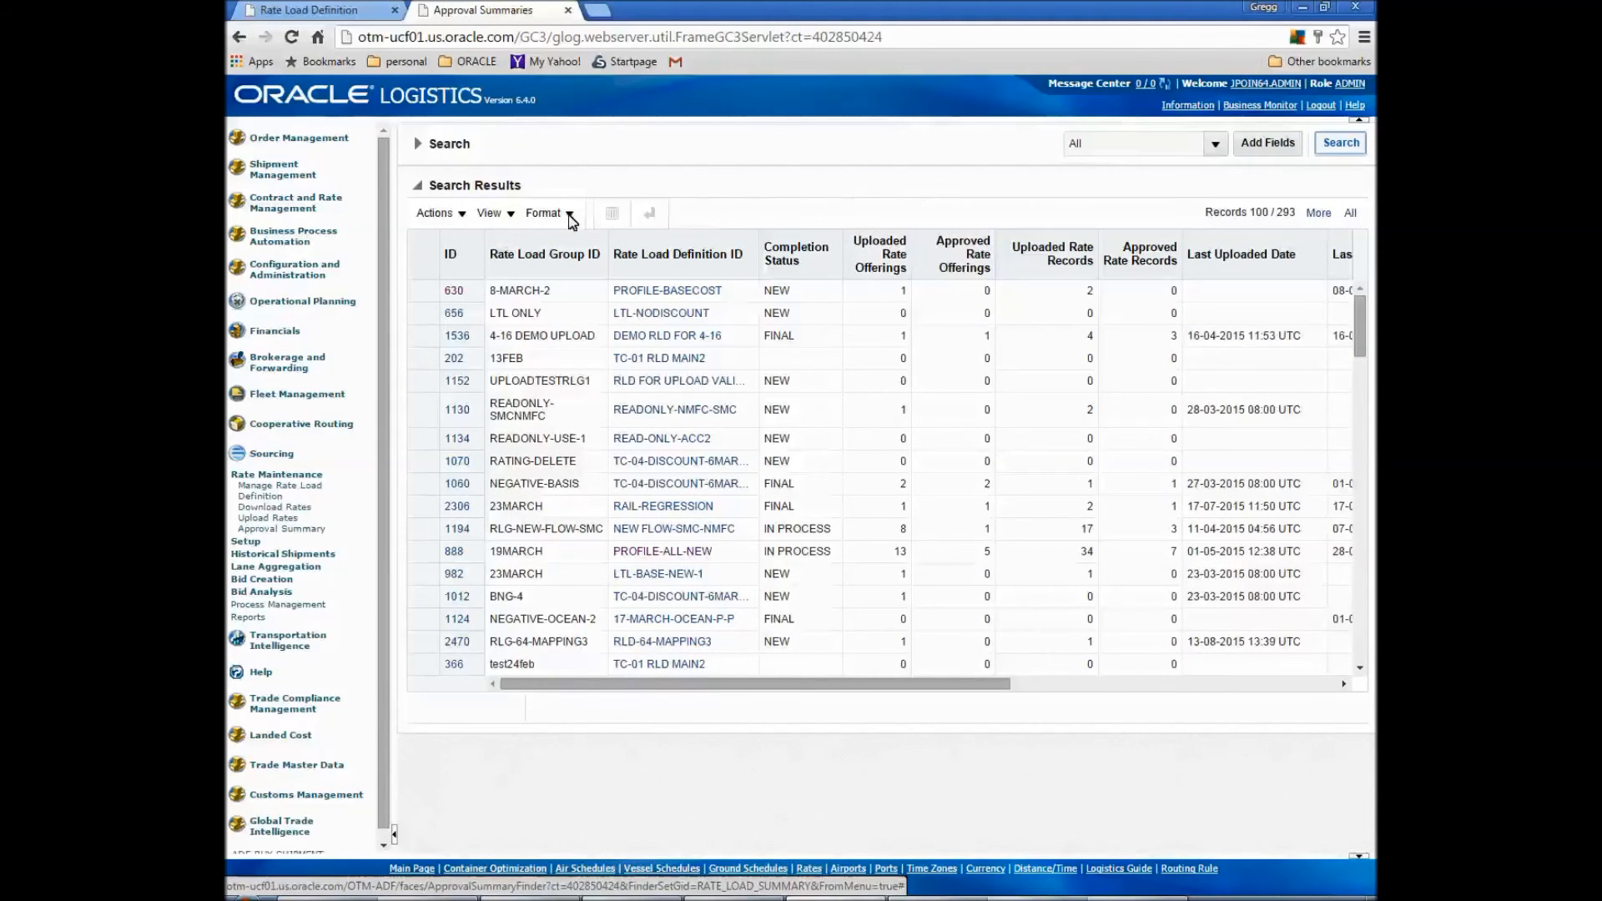
Show the Approval Summaries bulk actions: Approve All, Approve Only New, Reject All, Undo All, Finalize All
left_click(433, 212)
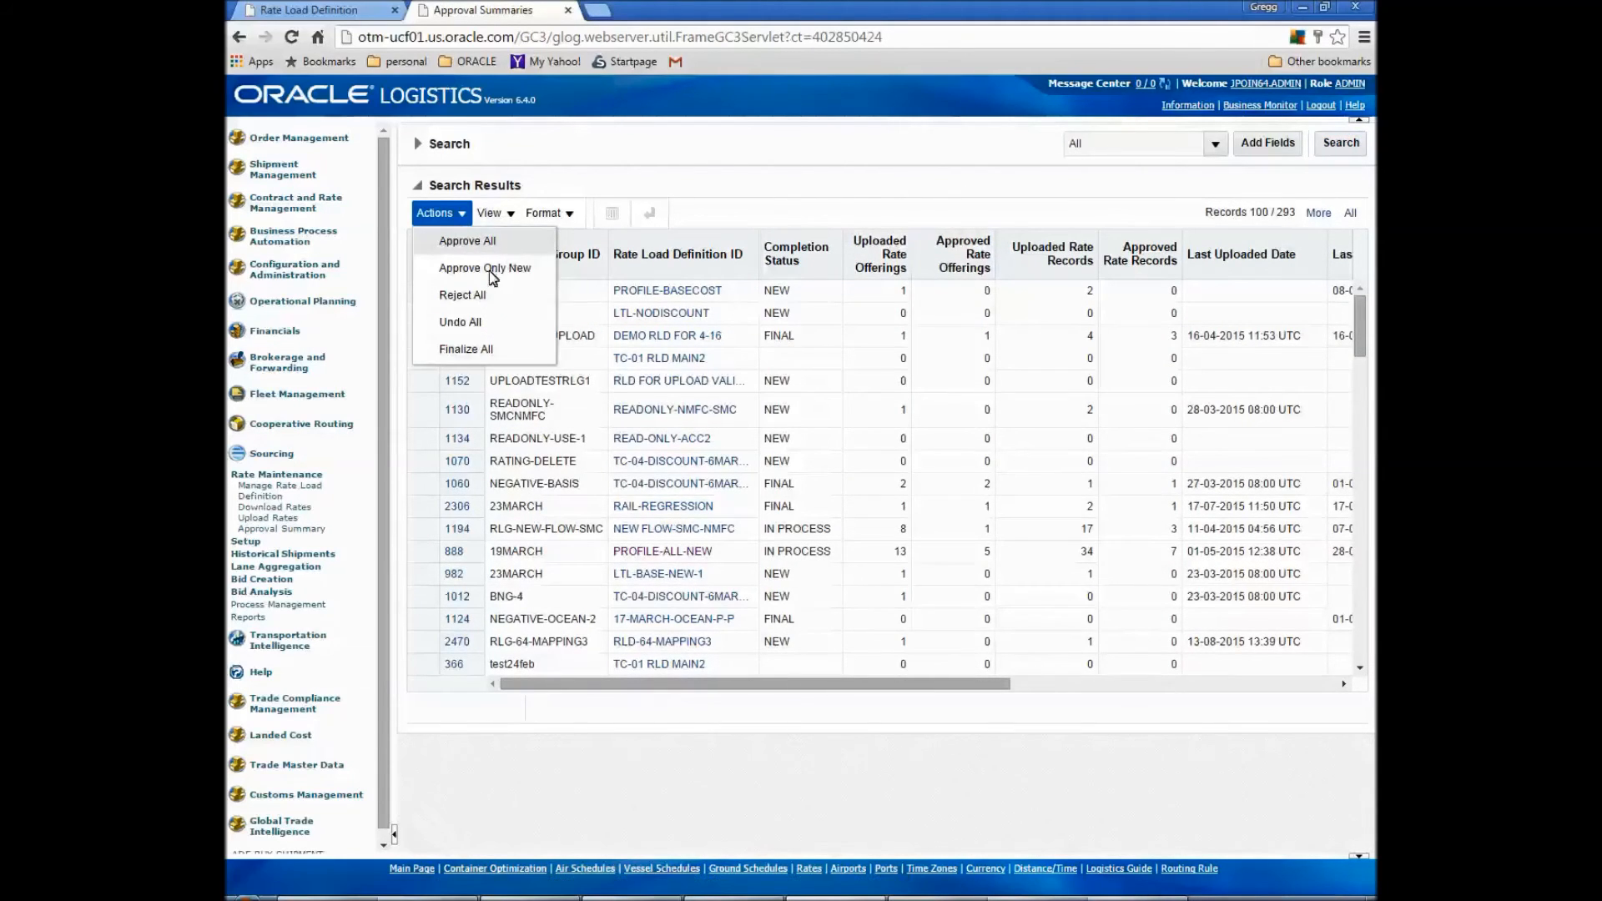
mouse_move(429, 344)
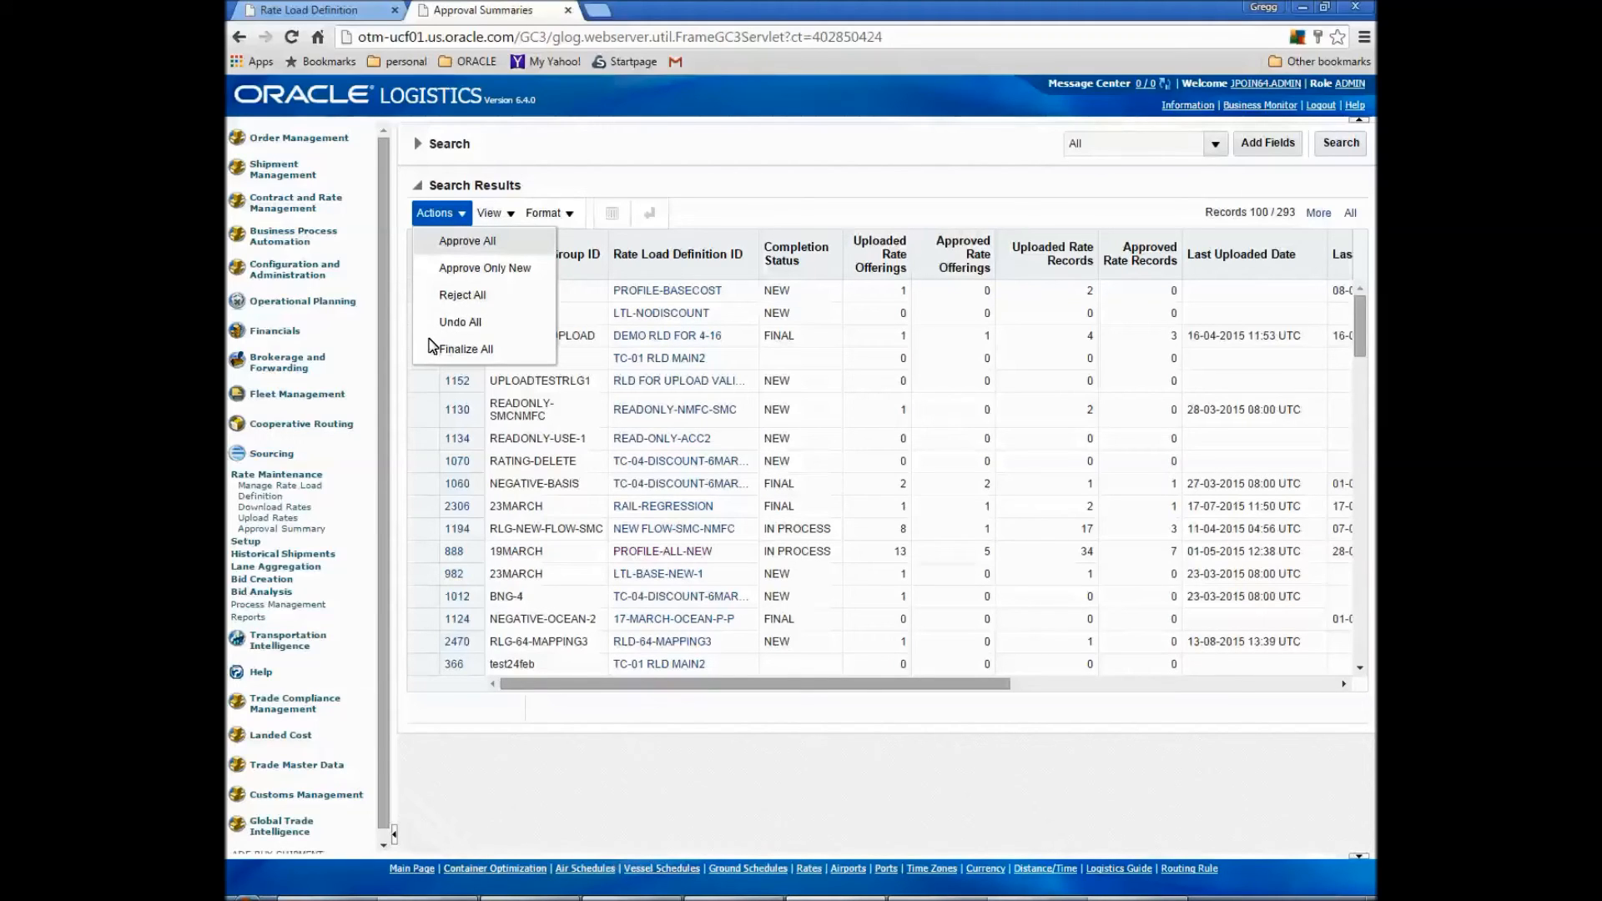